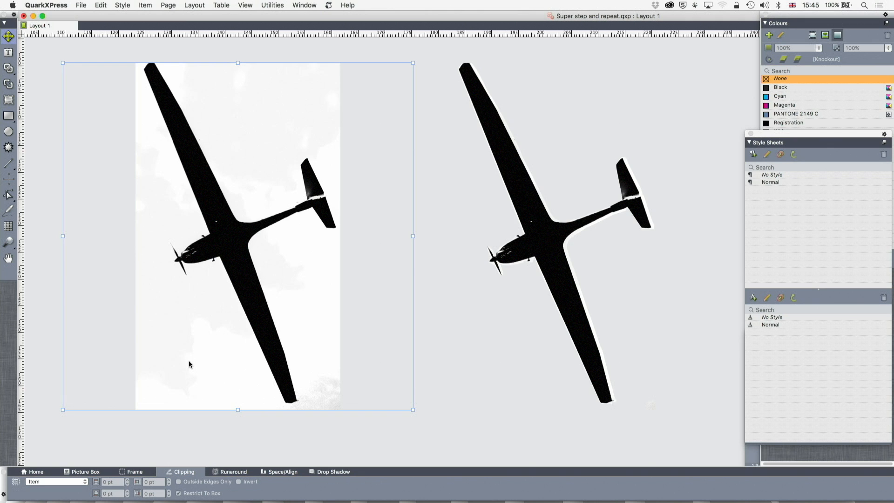
mouse_move(245, 333)
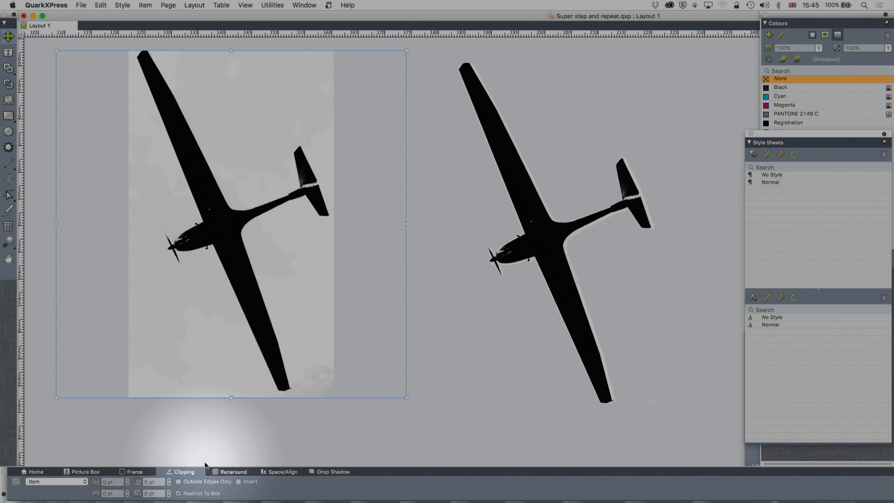
Set the left glider photo's clipping type to Non-White Areas with an 8% threshold
click(84, 481)
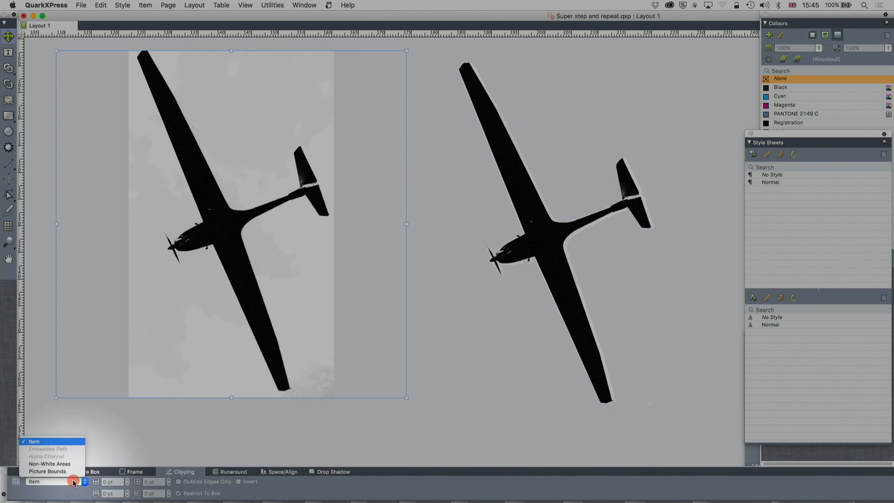
click(50, 464)
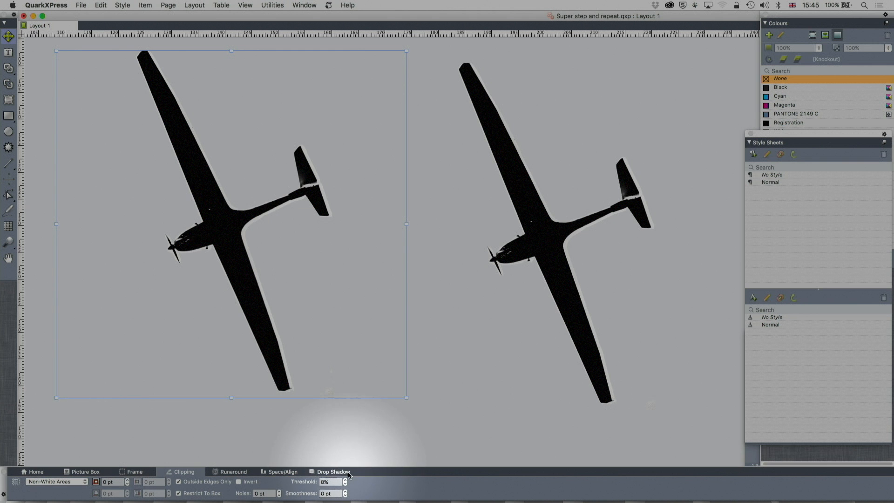
click(345, 480)
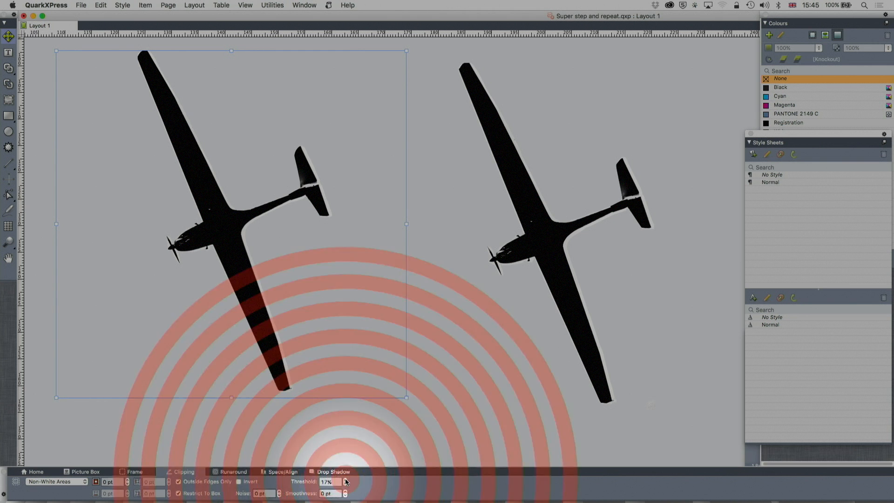
click(344, 480)
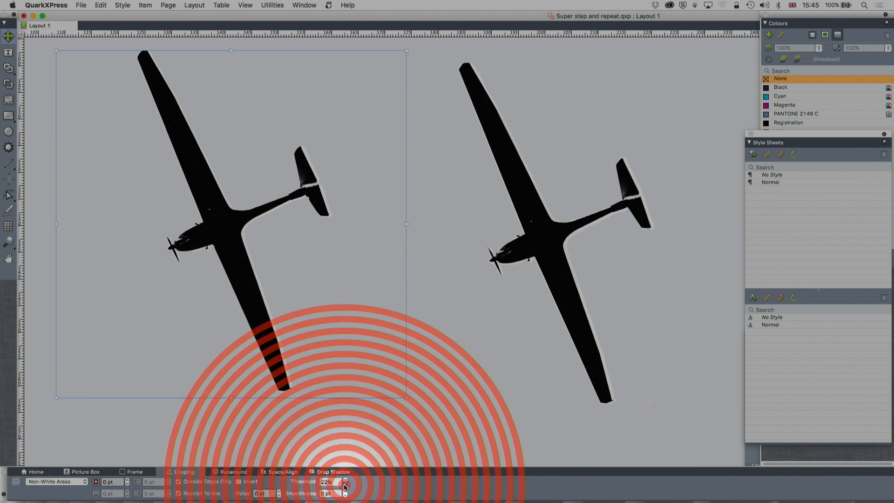
click(345, 483)
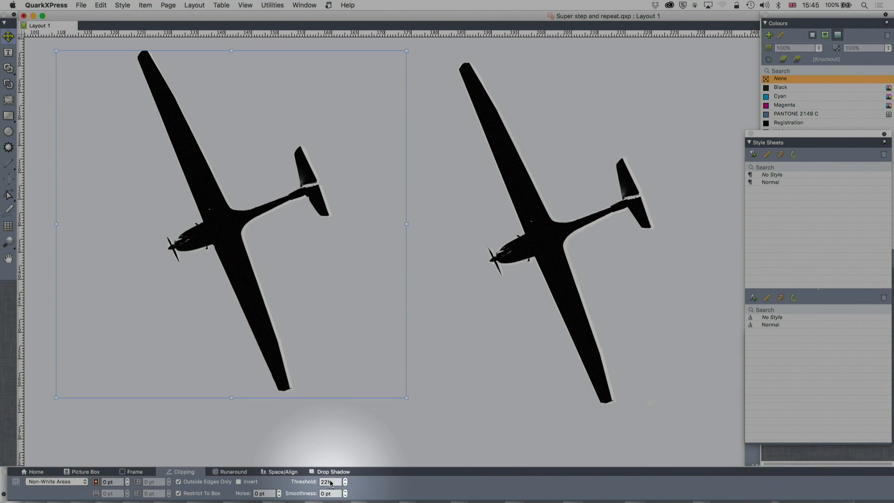
click(329, 482)
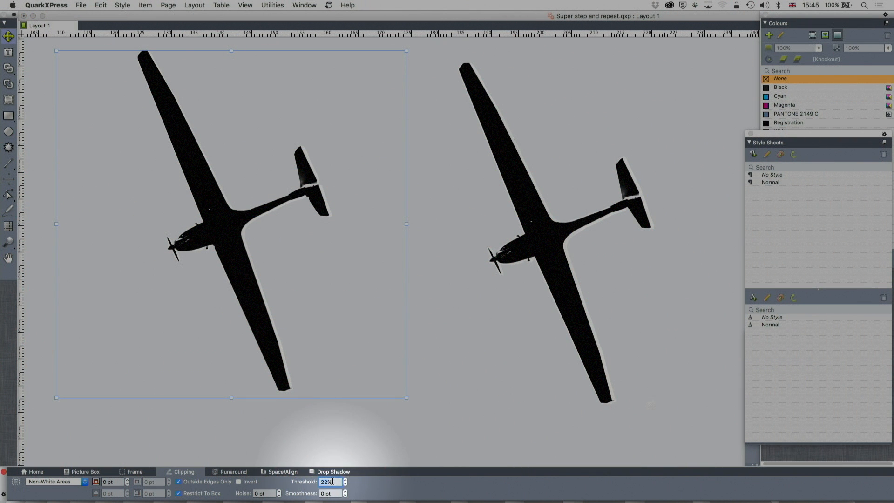
text(8%)
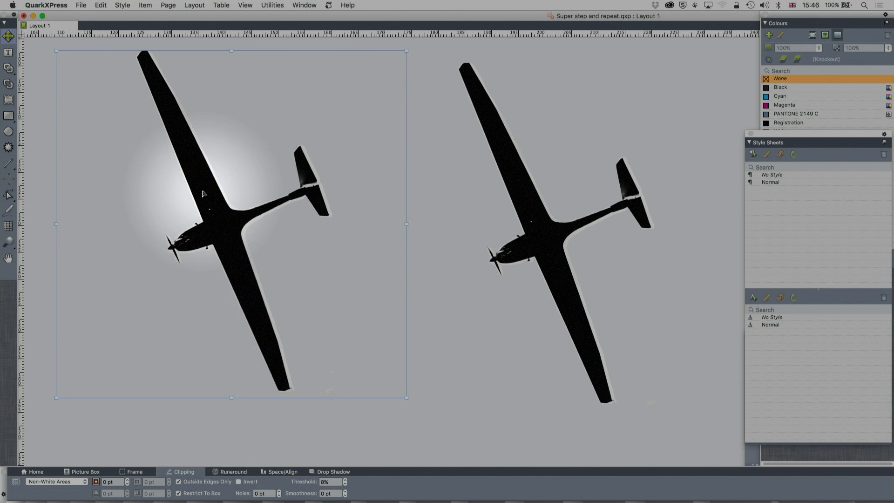
mouse_move(226, 243)
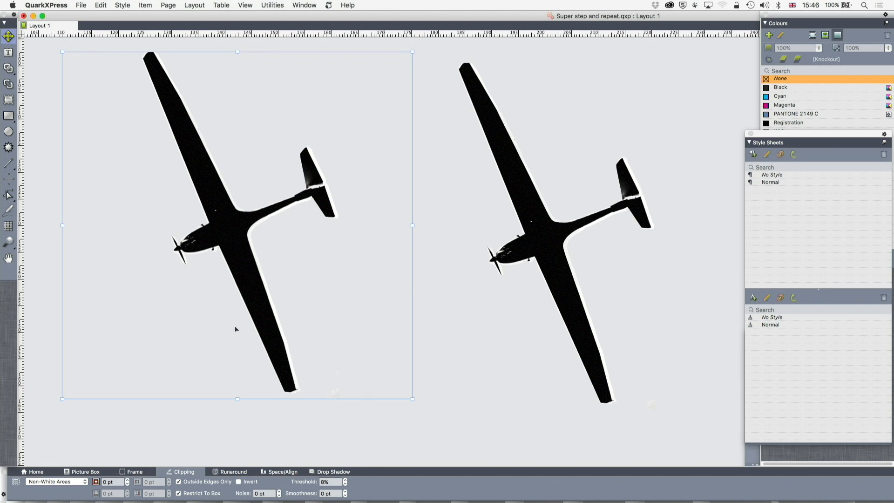
mouse_move(229, 17)
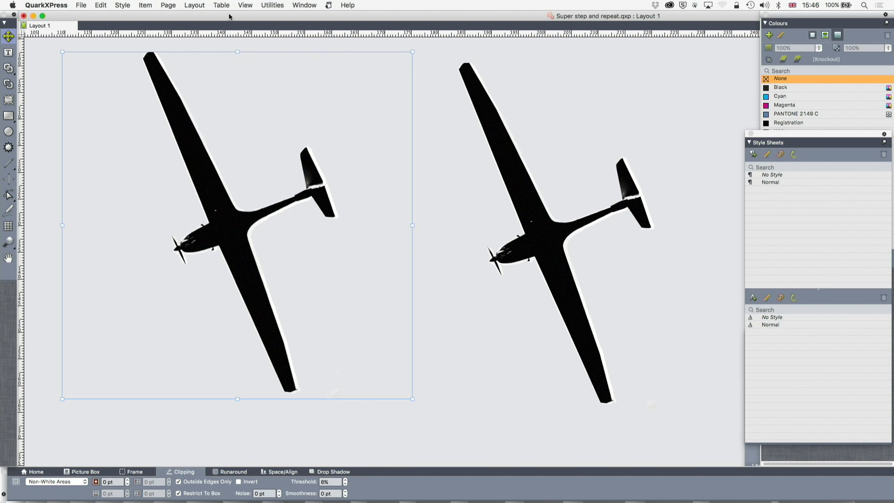
Drag the glider-shaped clipping box away from the photo
click(145, 5)
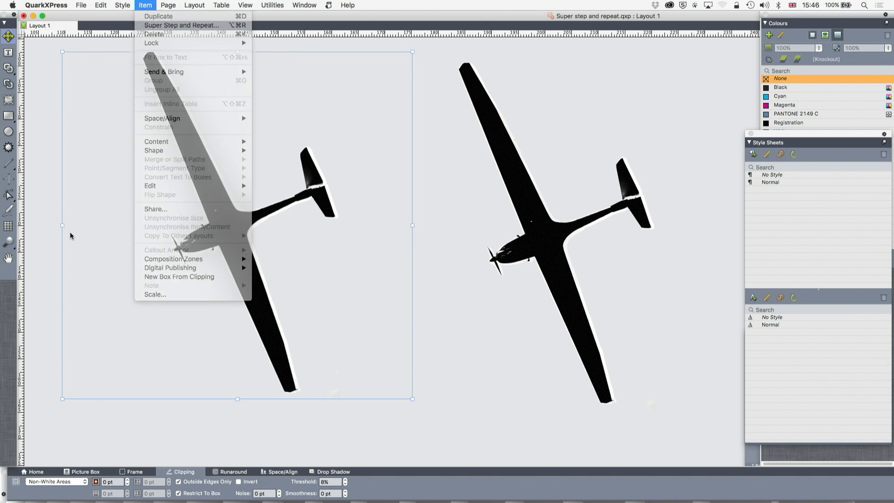
click(145, 5)
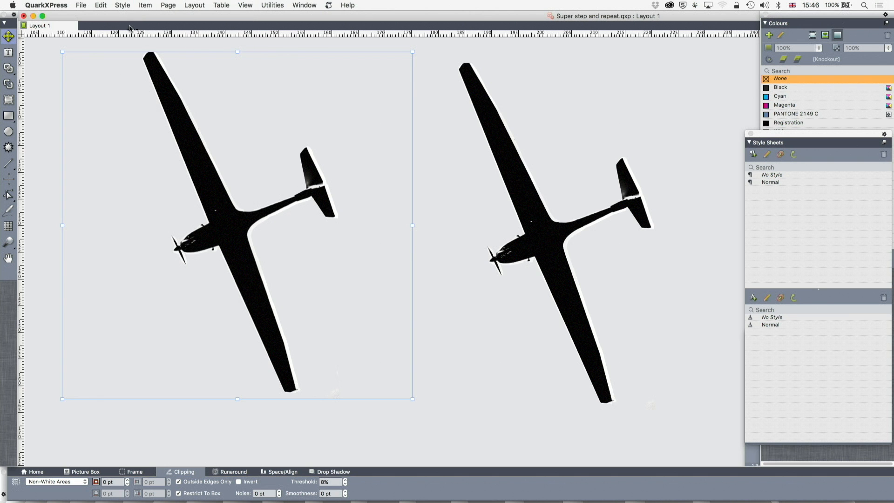
click(145, 6)
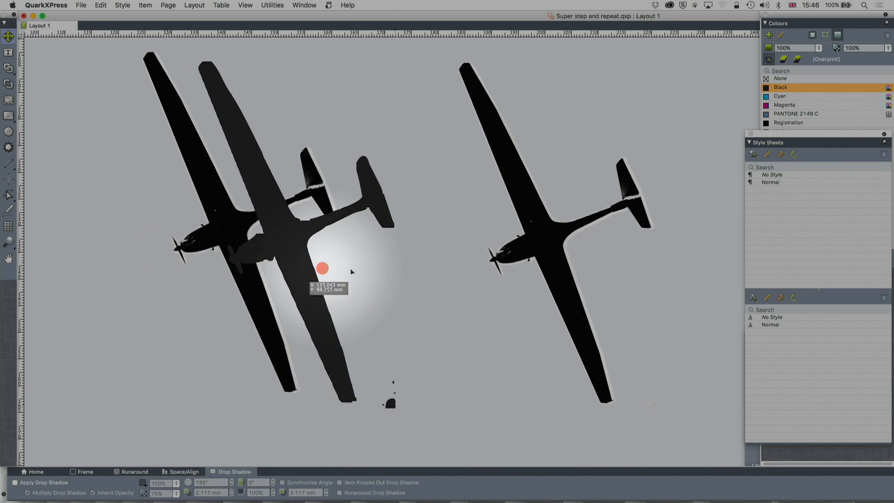
drag(322, 268, 409, 333)
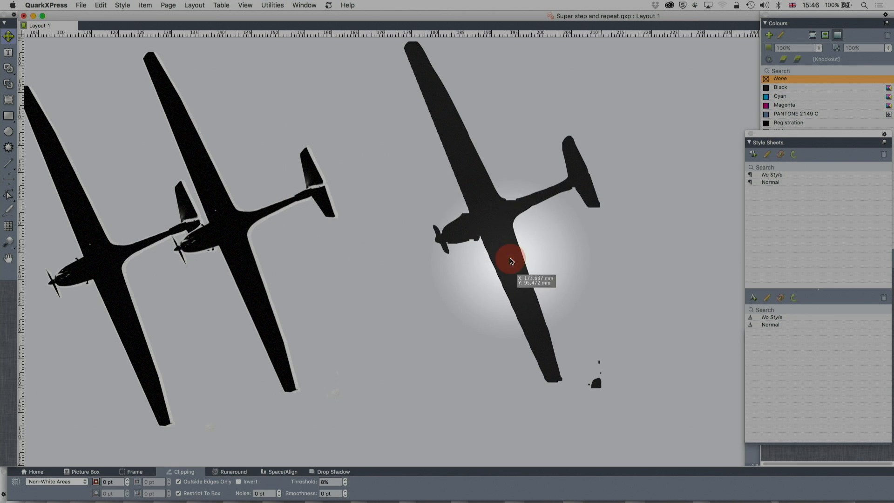
Split the glider box's outside paths apart with Merge or Split Paths
click(510, 262)
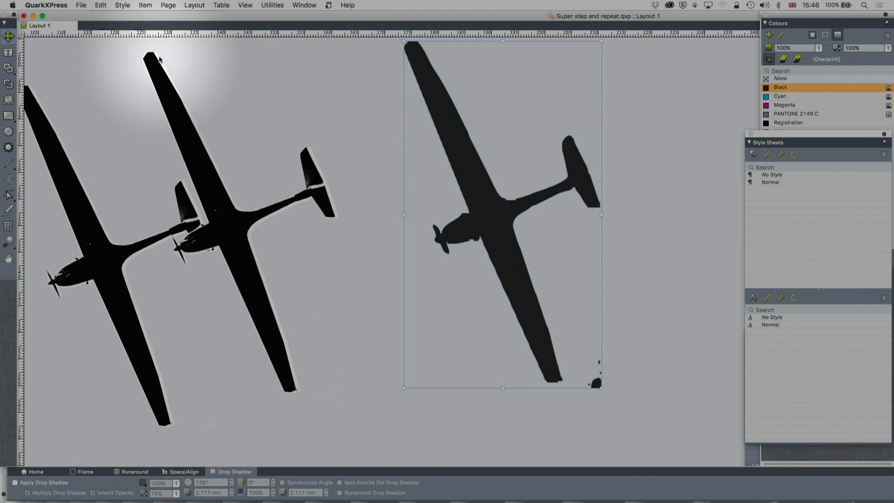
click(145, 6)
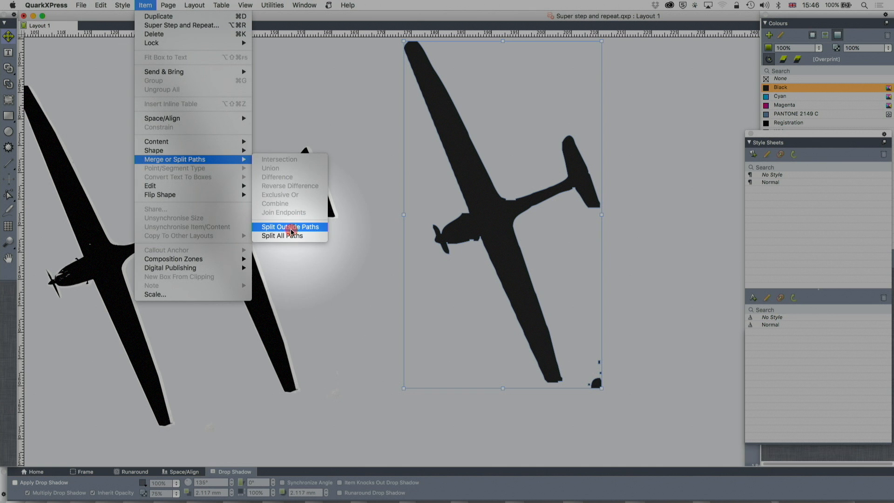
click(290, 226)
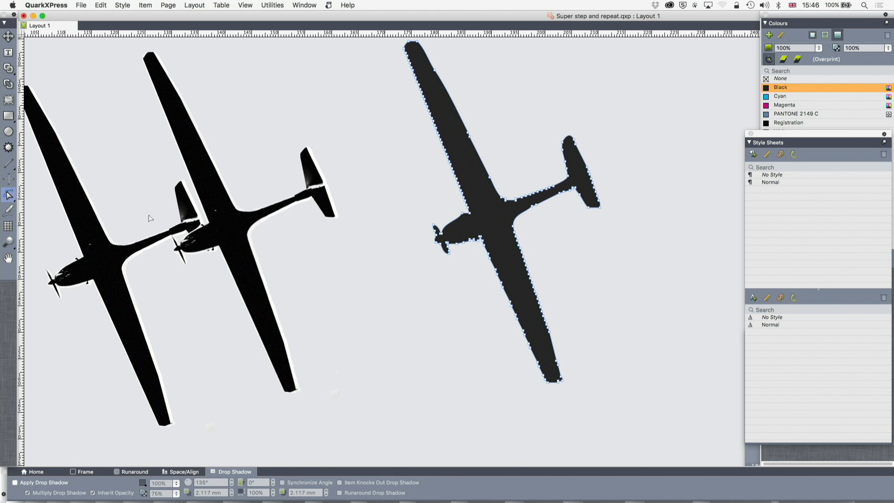
mouse_move(9, 196)
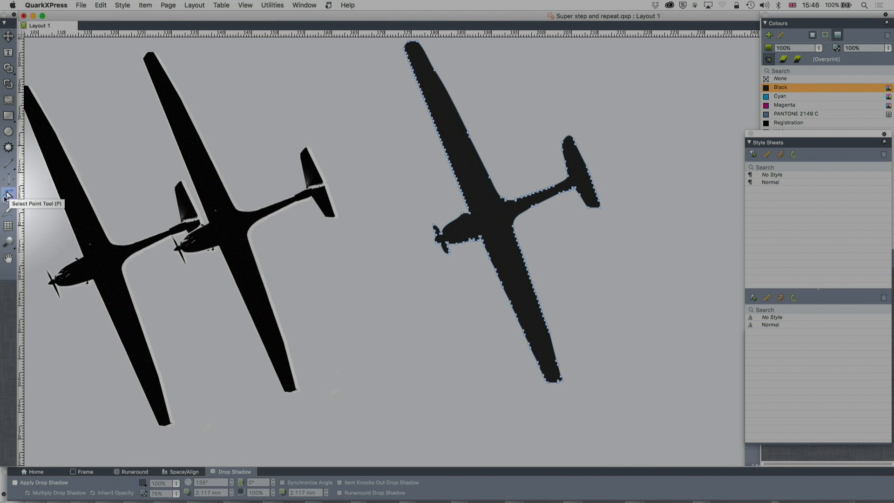
click(8, 194)
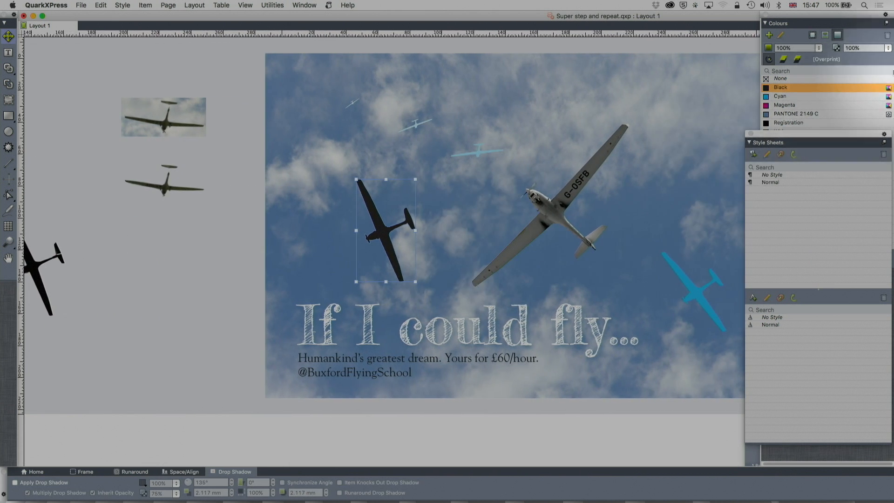
Fill the glider silhouette with Cyan and drag it to the poster's lower right
click(780, 96)
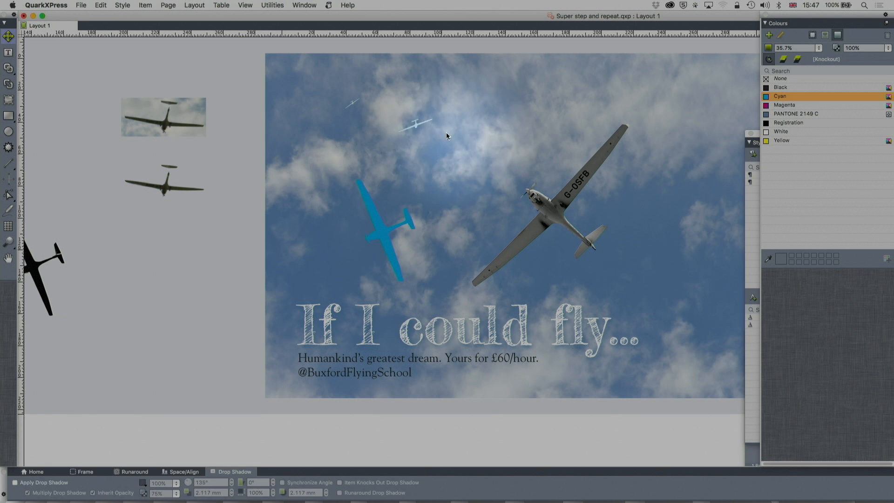
click(416, 124)
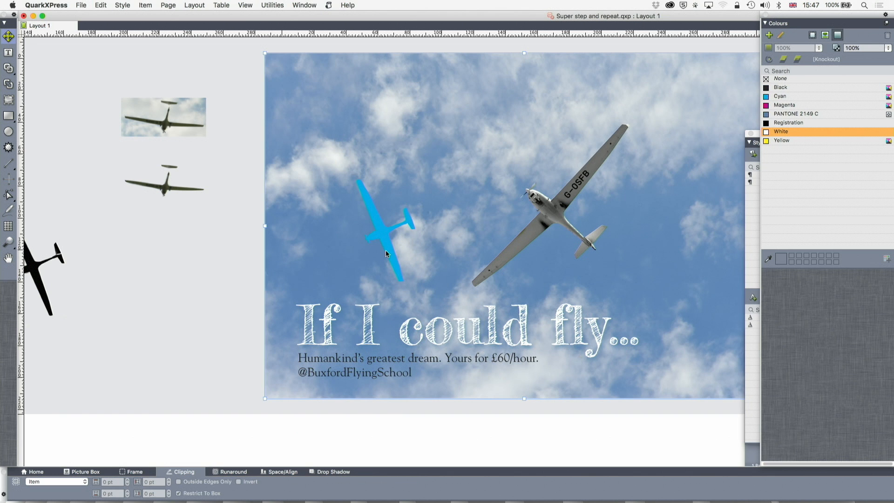
drag(385, 233, 627, 274)
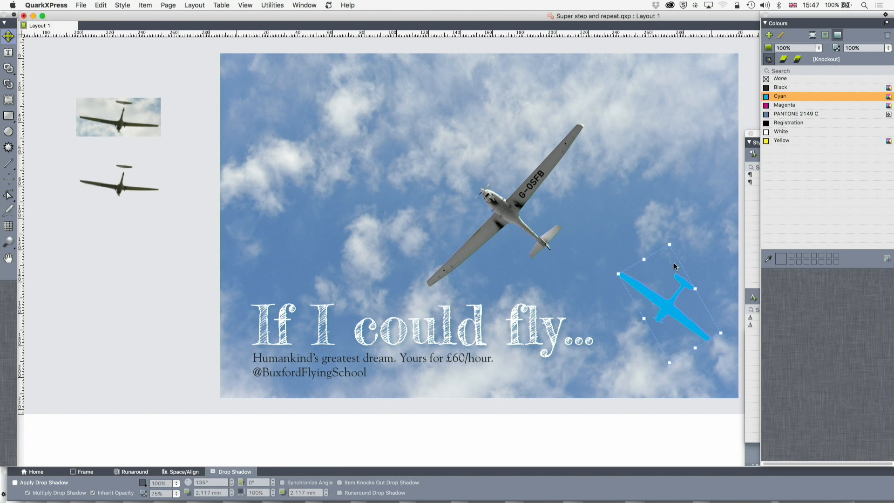
mouse_move(139, 11)
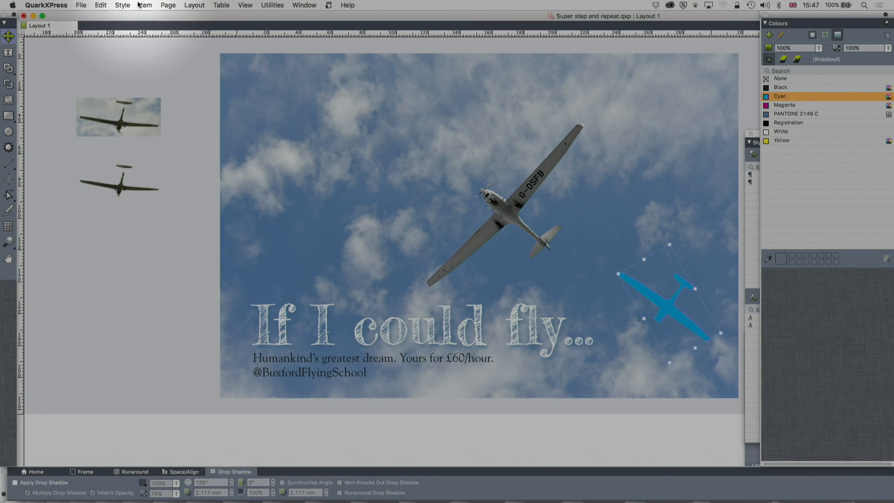
In Super Step & Repeat, set 3 repeats with offsets of -10 and -5 mm
click(144, 5)
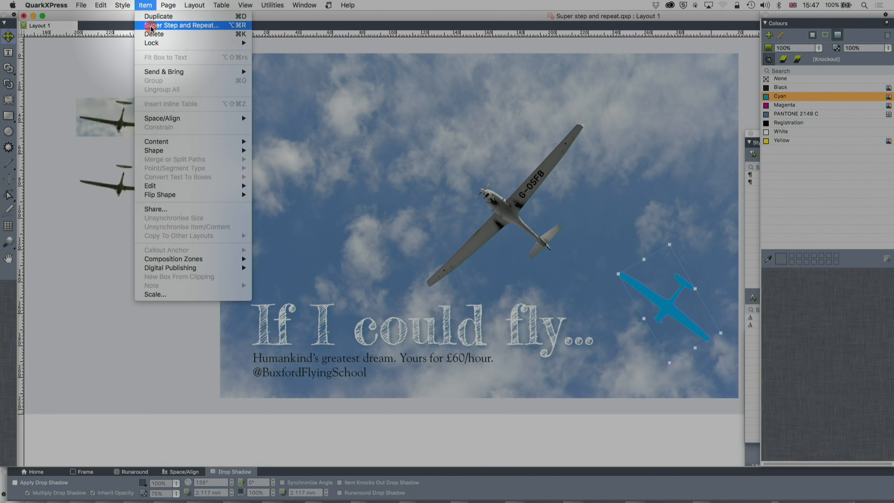
click(181, 25)
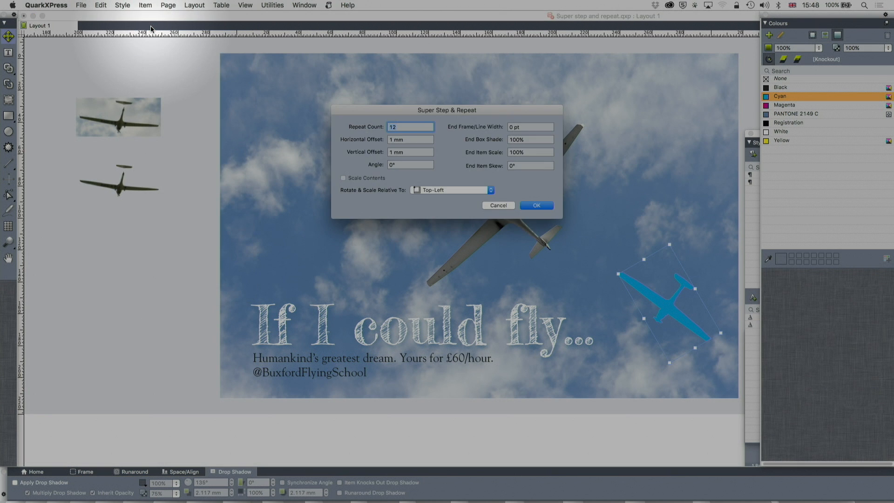
drag(447, 109, 262, 227)
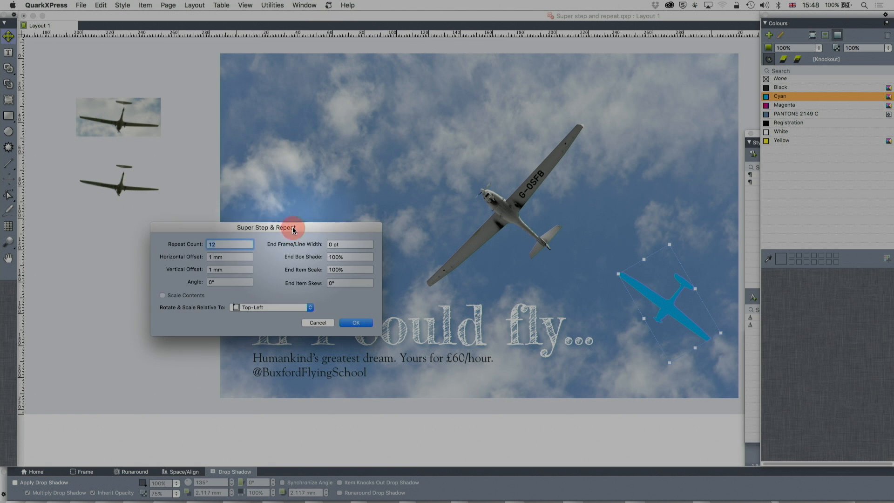
click(229, 244)
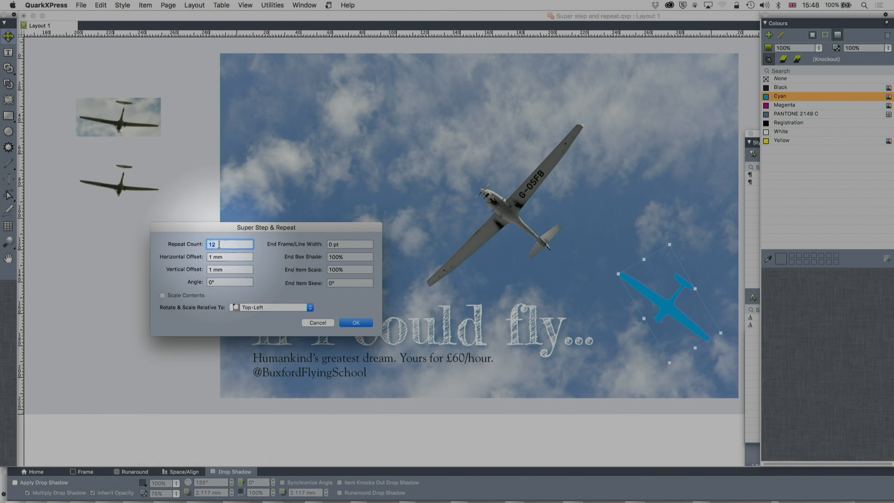
text(3)
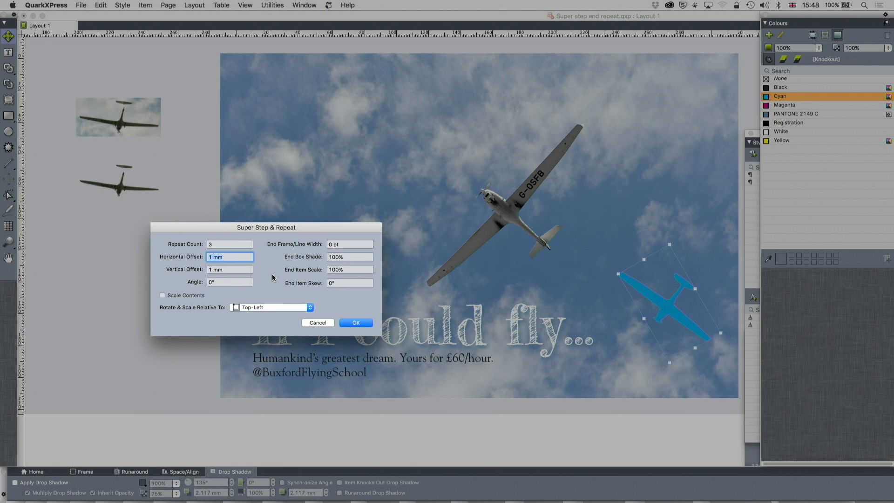
text(-10)
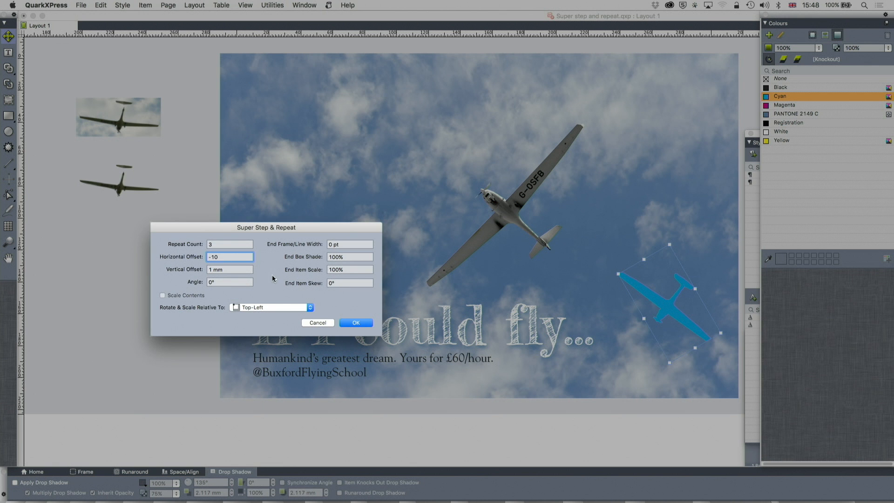
click(230, 269)
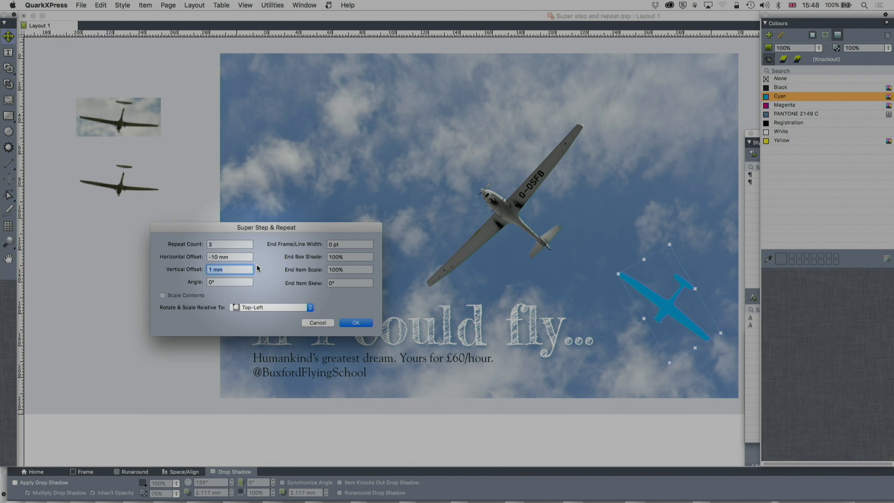
text(-5)
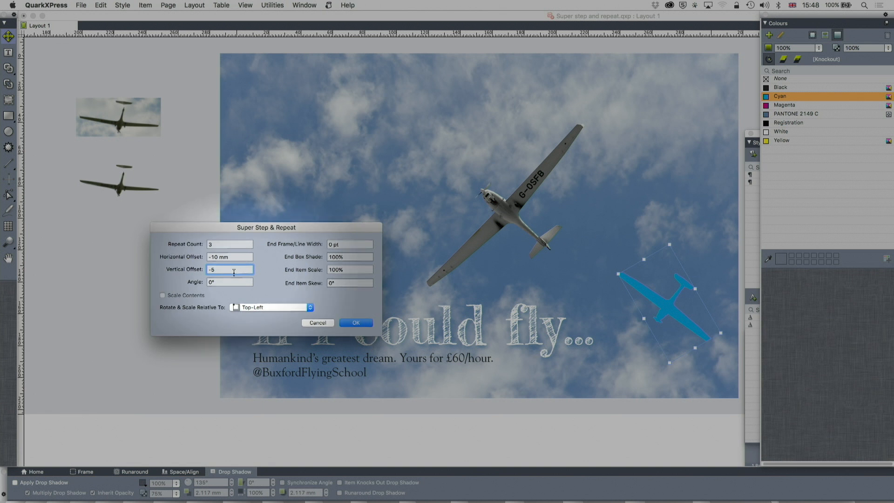
Add a 5° angle, 20% end shade, 20% end scale and 15° skew, then apply
key(Tab)
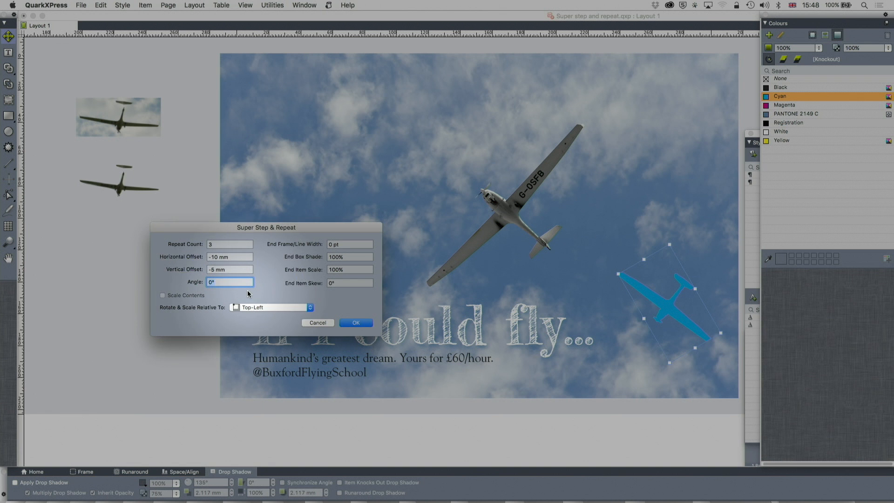
text(5)
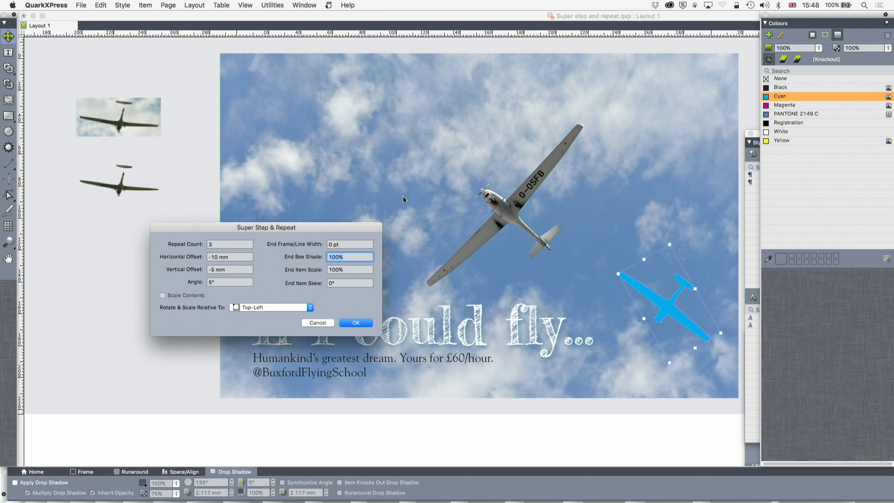
text(20)
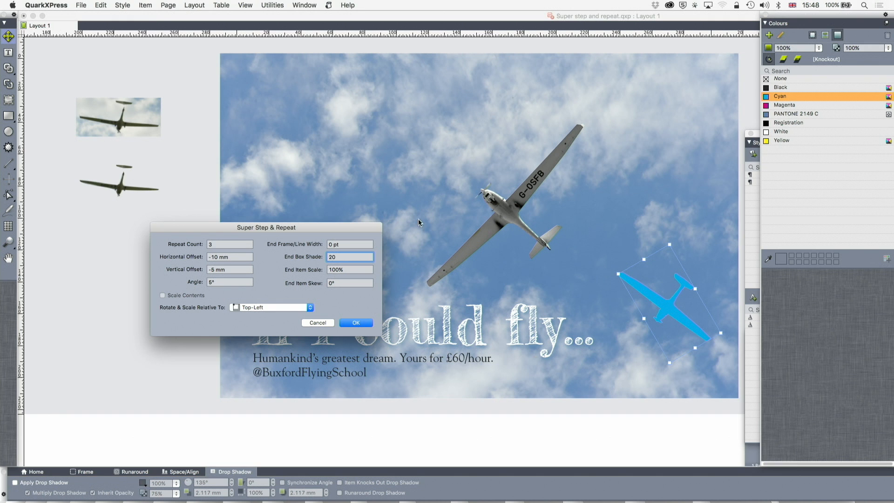
click(350, 269)
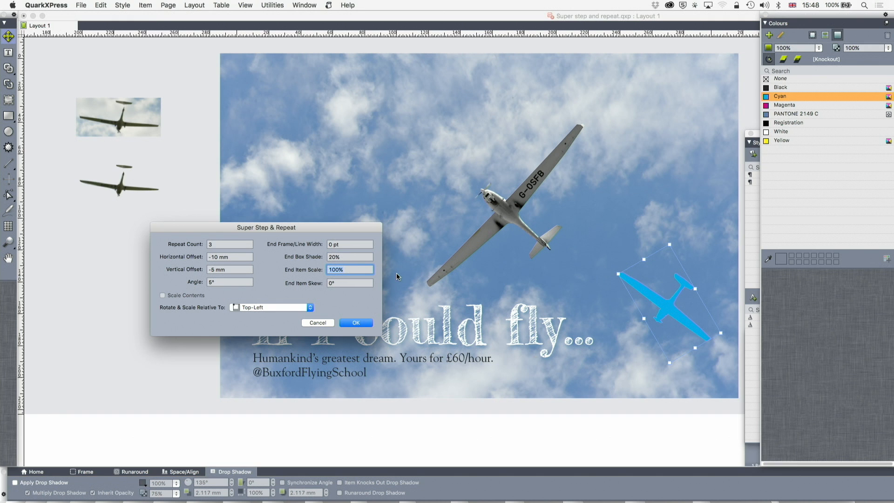
text(20)
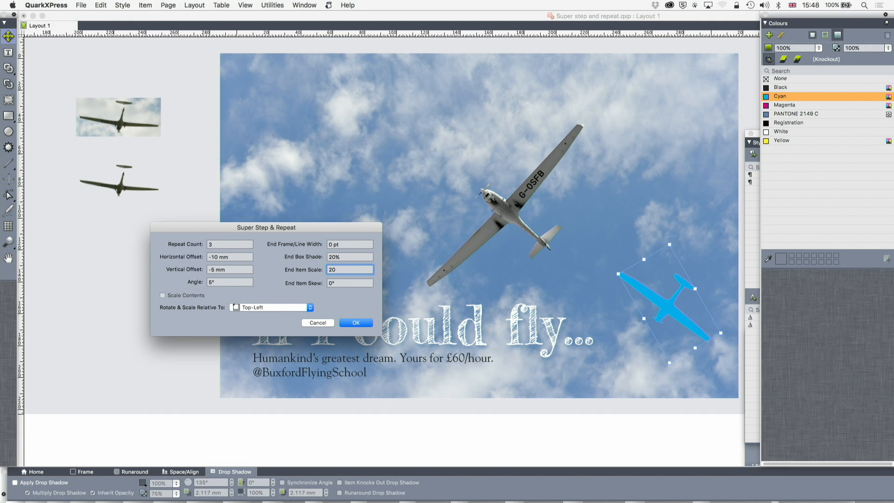
click(350, 283)
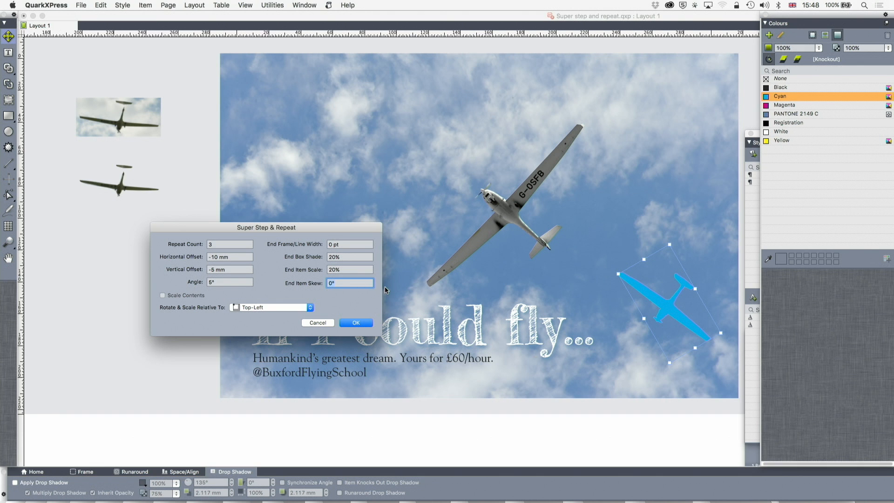
text(15)
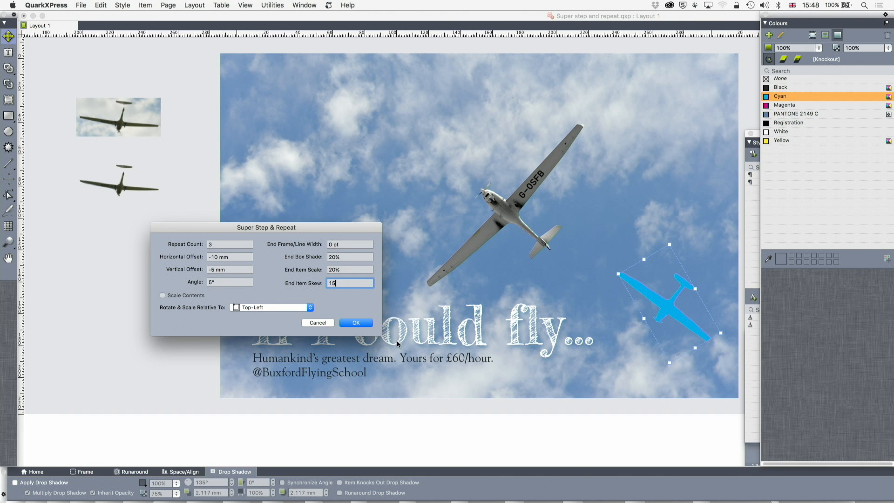
click(355, 322)
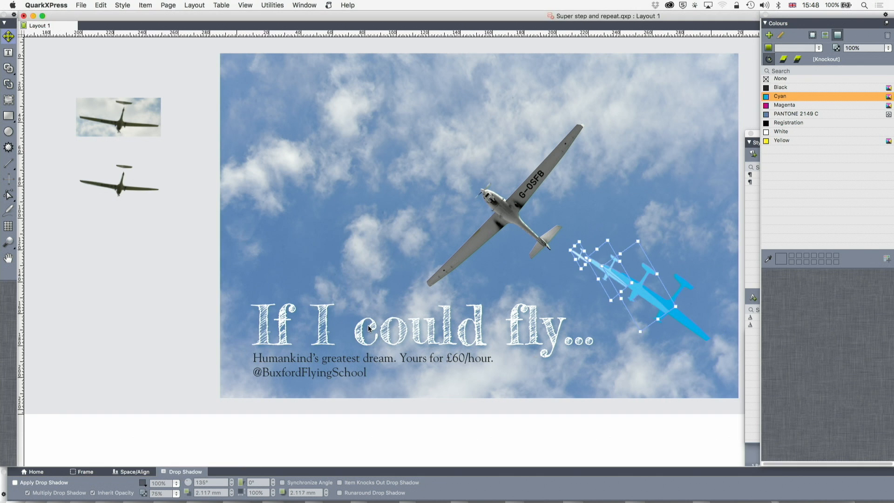
click(139, 245)
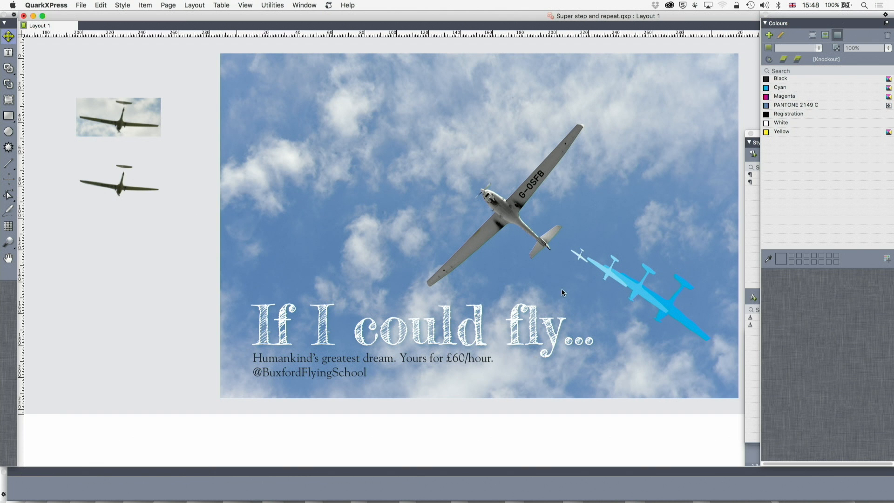
mouse_move(613, 266)
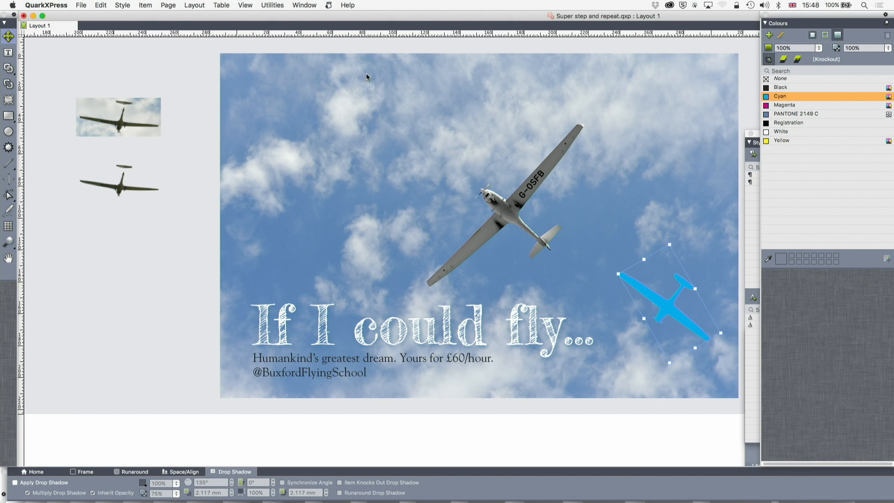
Reopen Super Step and Repeat and re-enter the -20° angle, end shade and horizontal offset
click(145, 5)
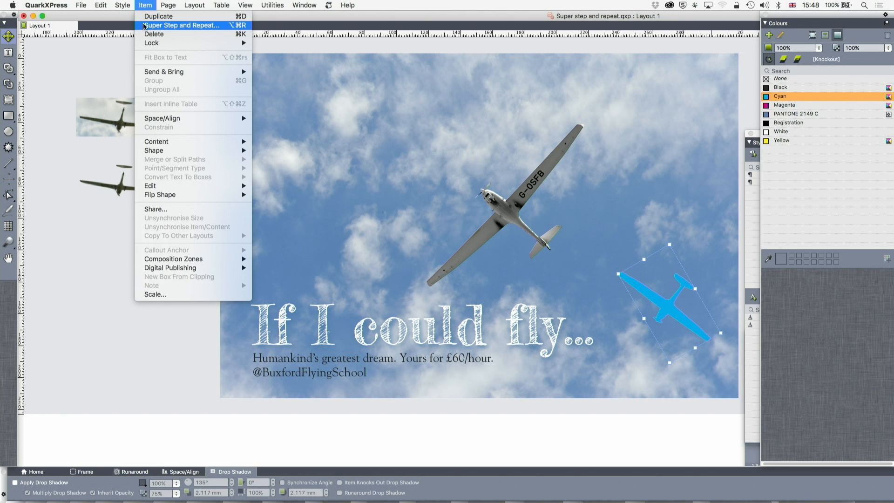
click(181, 25)
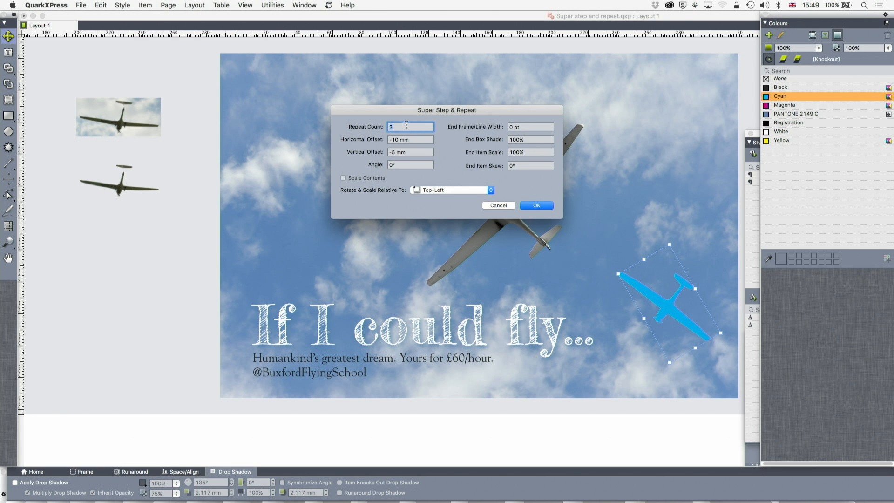
click(410, 165)
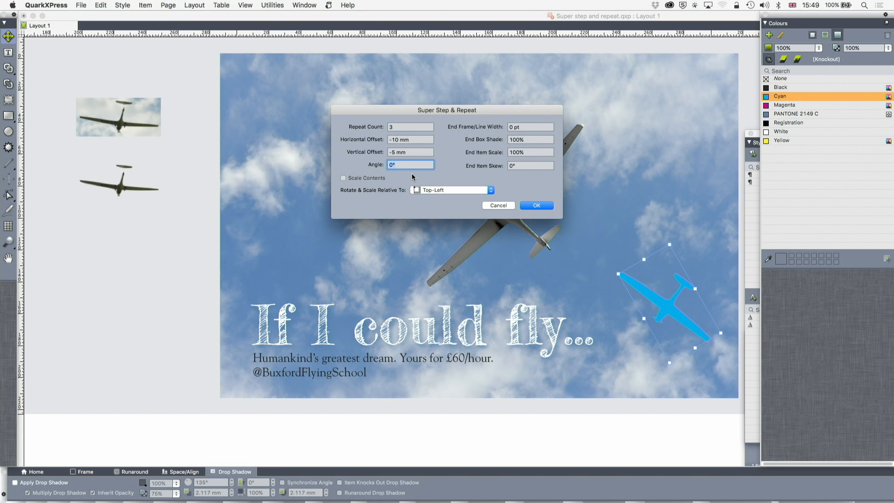
text(-2)
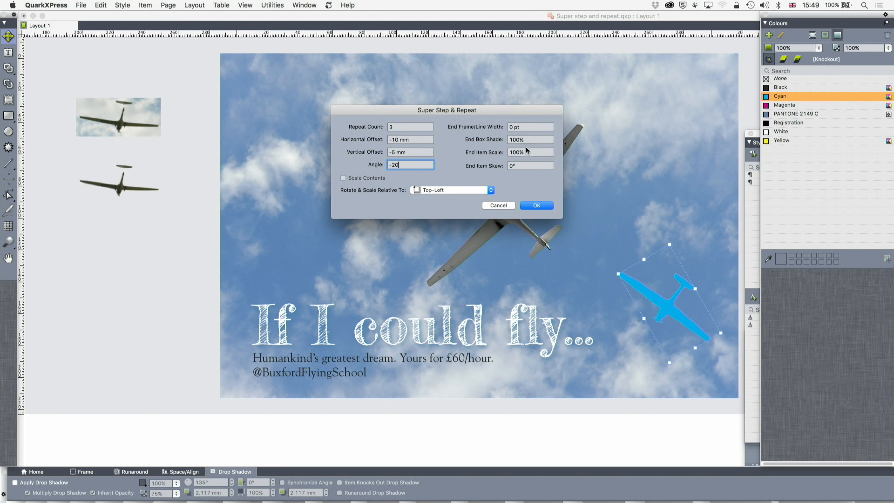
click(530, 139)
text(10)
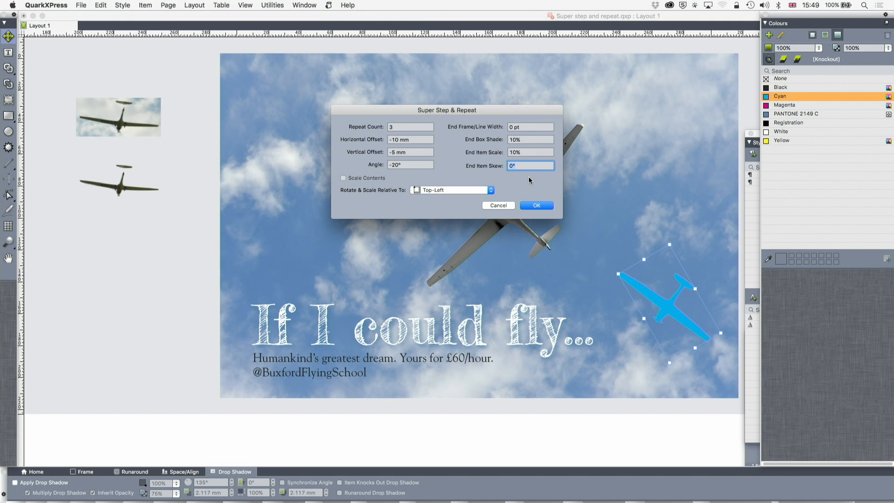
text(15)
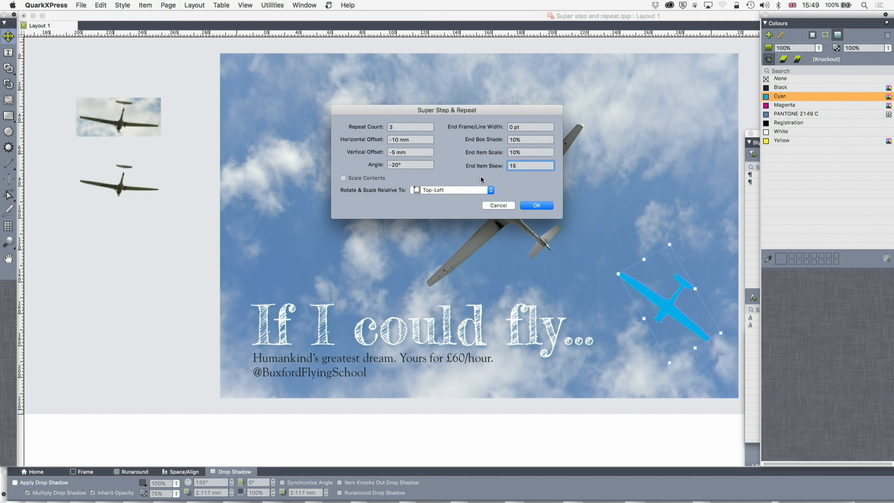
click(410, 139)
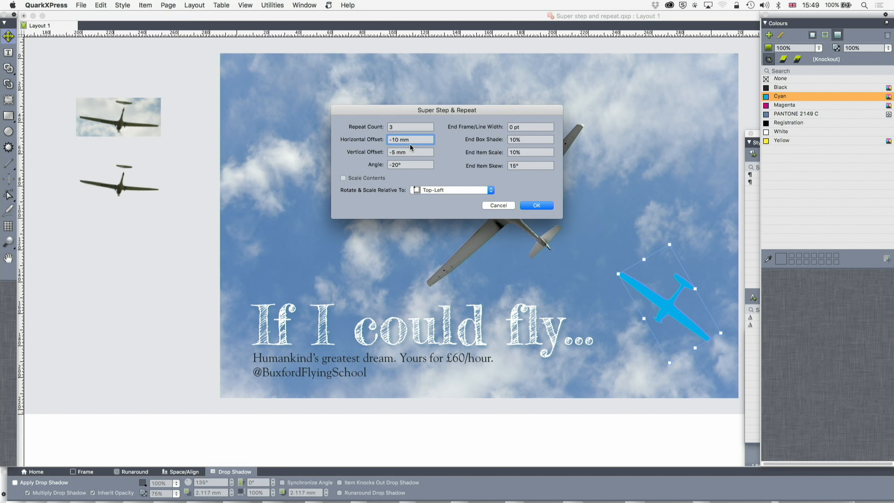
click(409, 140)
text(-400)
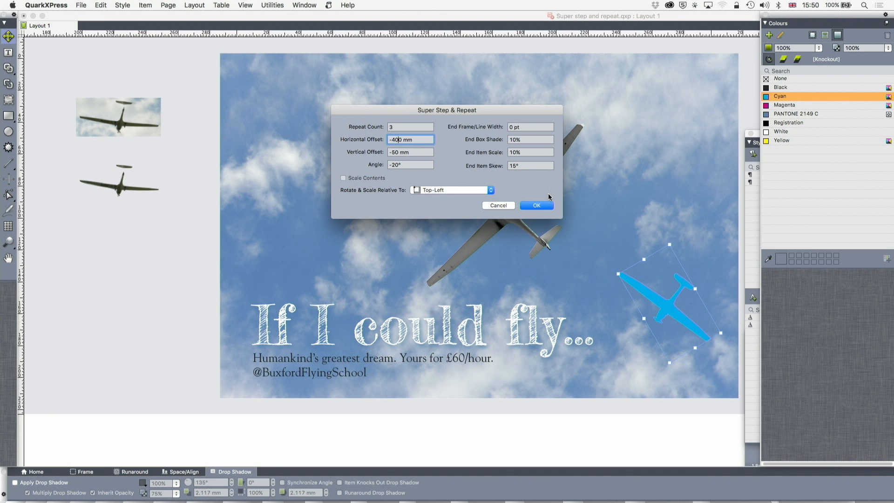
mouse_move(450, 150)
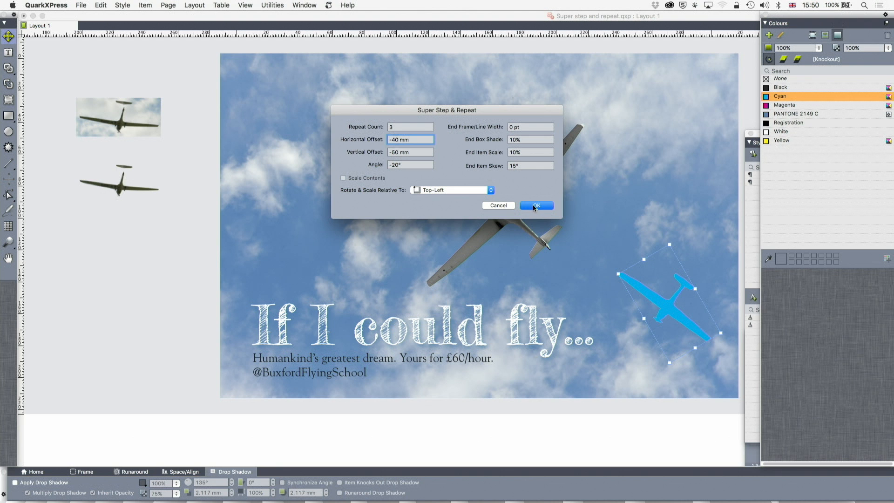
Enter a -5 mm vertical offset beside the -40 mm horizontal offset
click(410, 152)
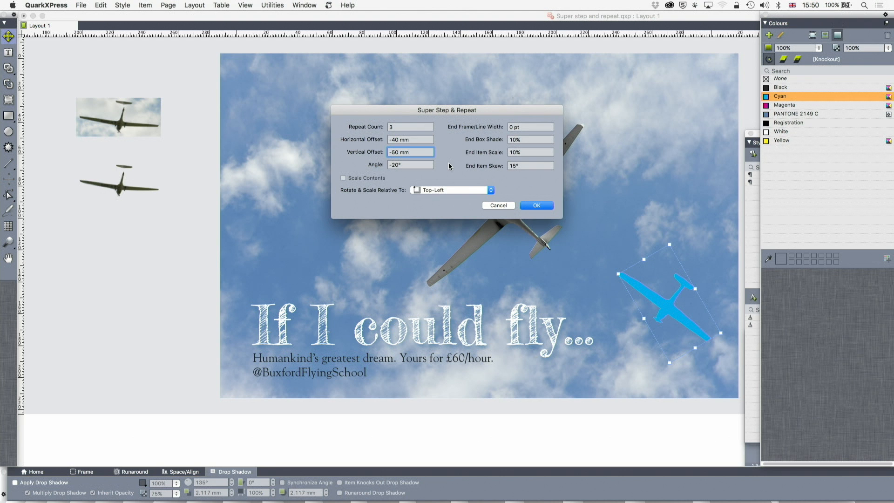
text(-5 mm)
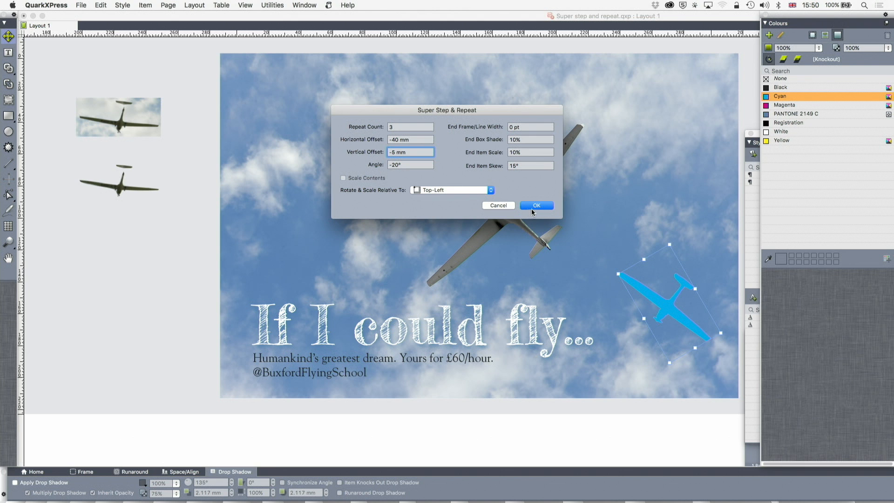
Apply the repeat to preview the echoes, then select the original cyan plane
click(536, 205)
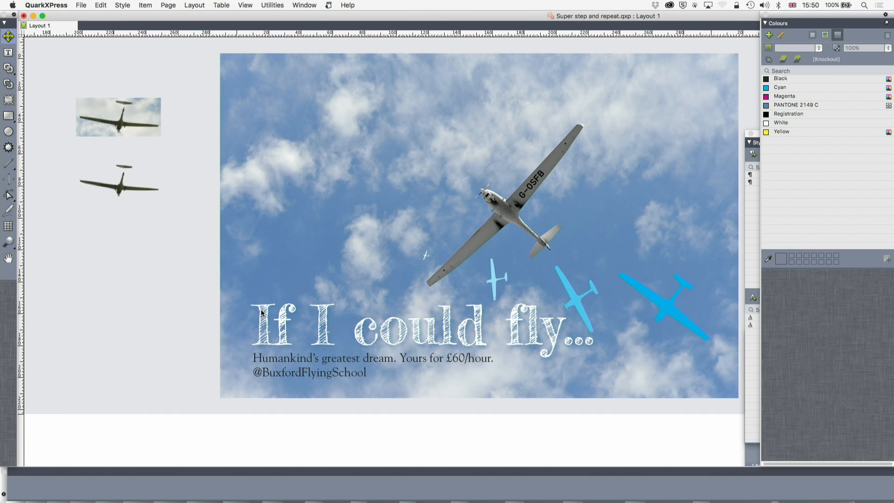
mouse_move(495, 341)
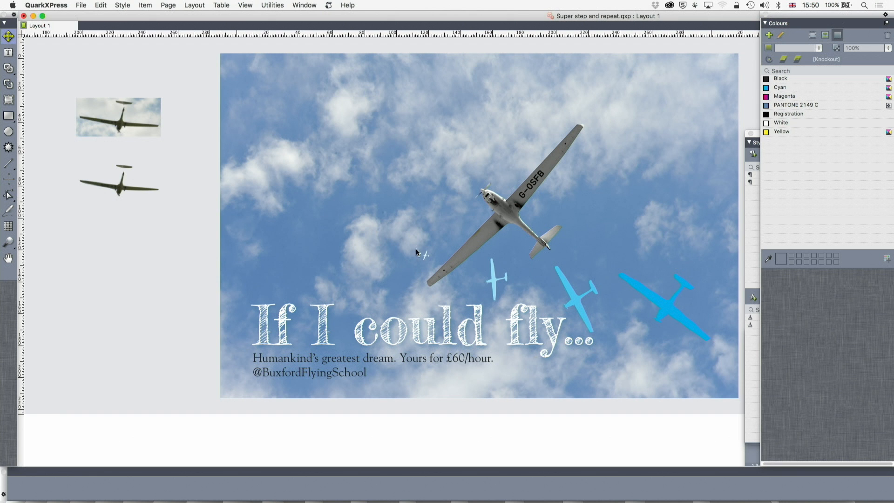
mouse_move(460, 261)
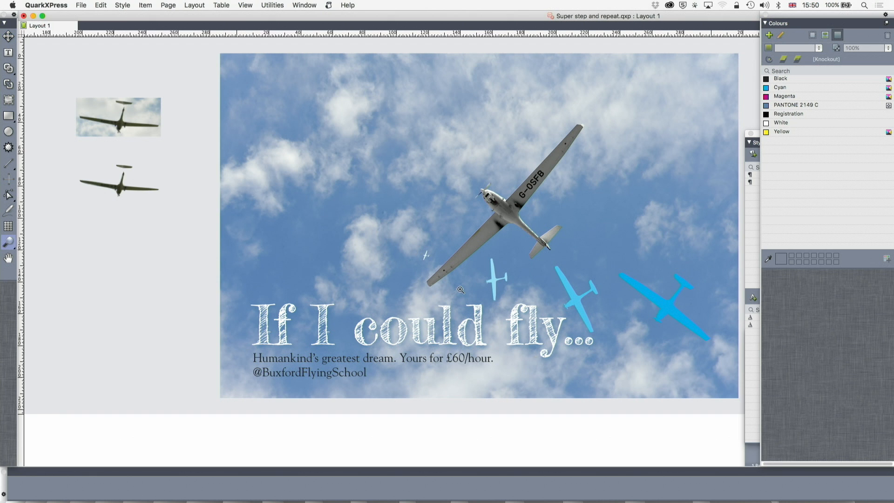
click(667, 308)
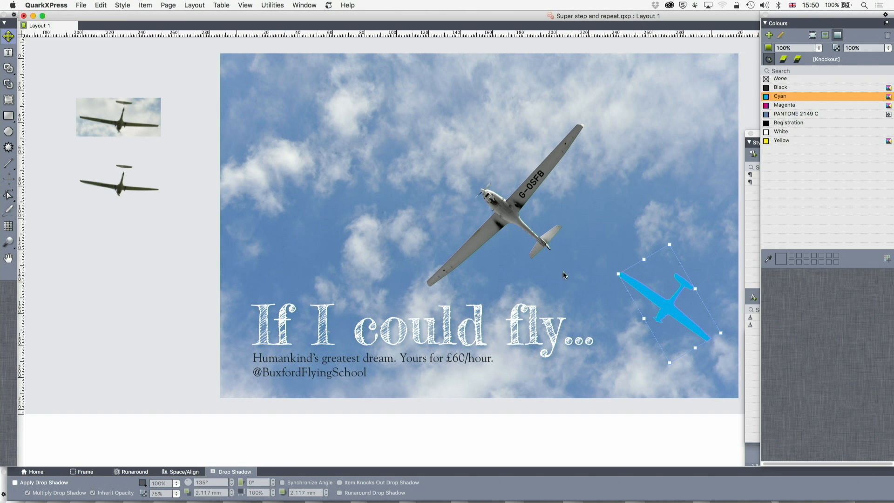
mouse_move(243, 125)
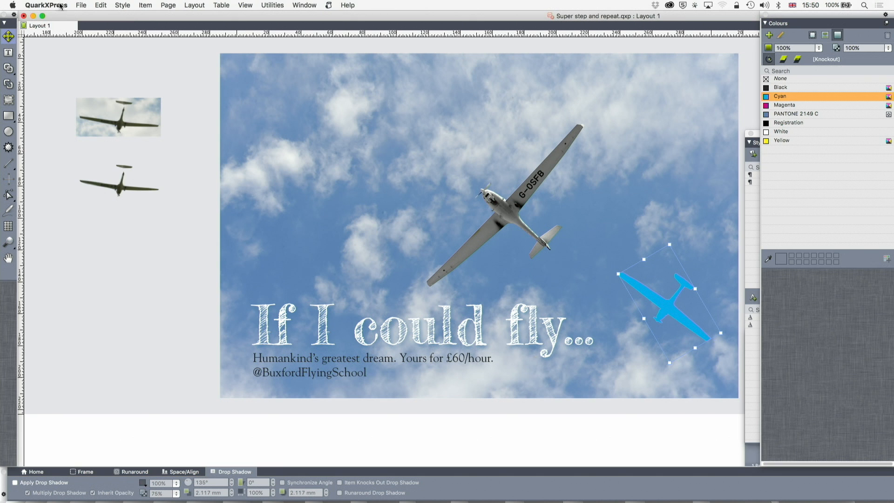
mouse_move(76, 44)
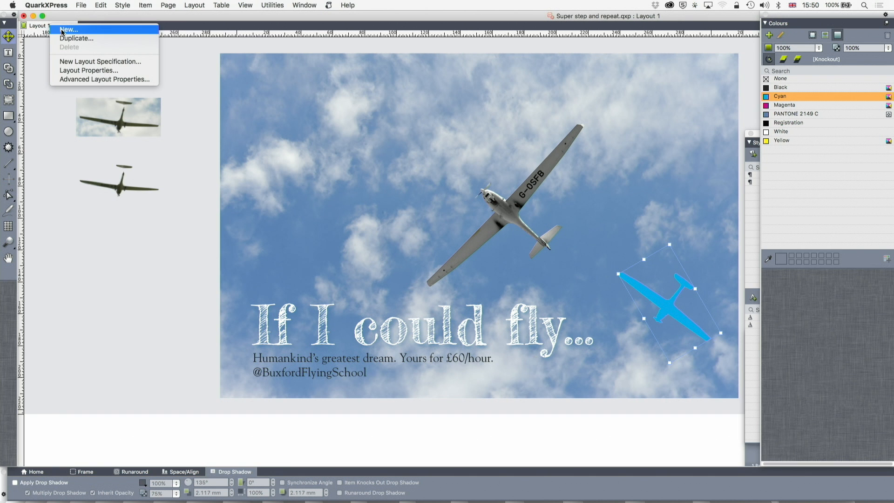
click(68, 29)
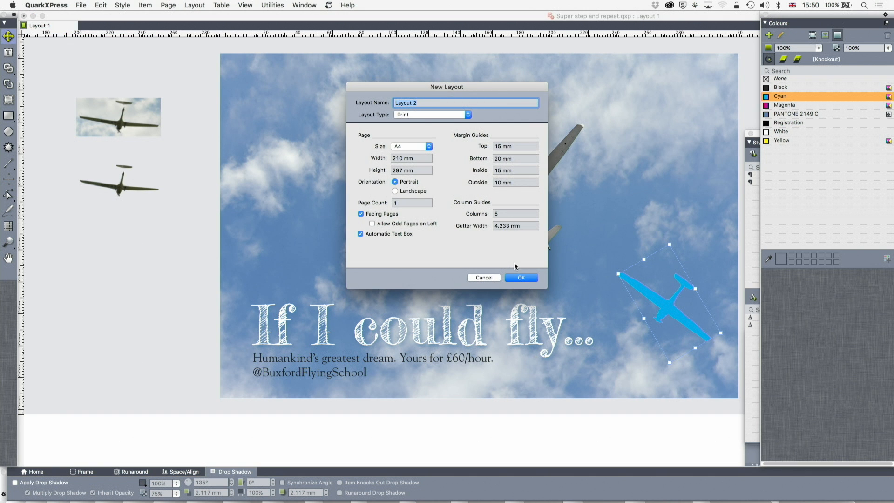
click(520, 277)
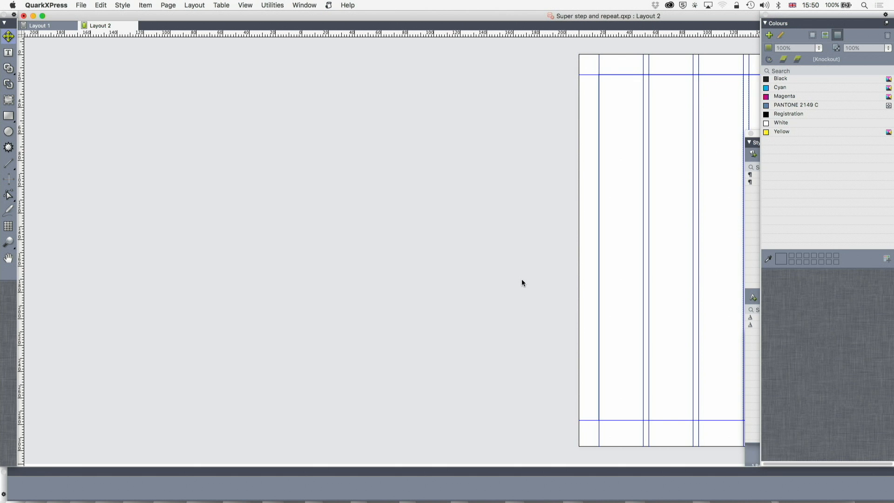
mouse_move(290, 124)
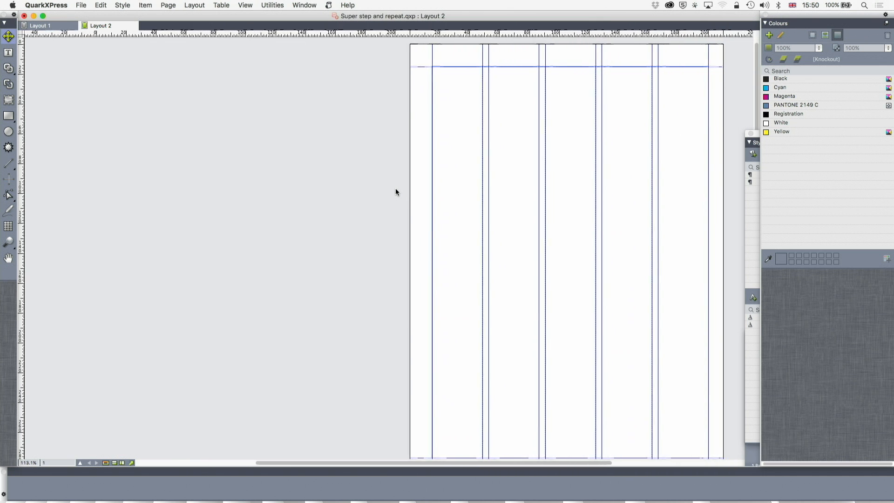
scroll(left, 3)
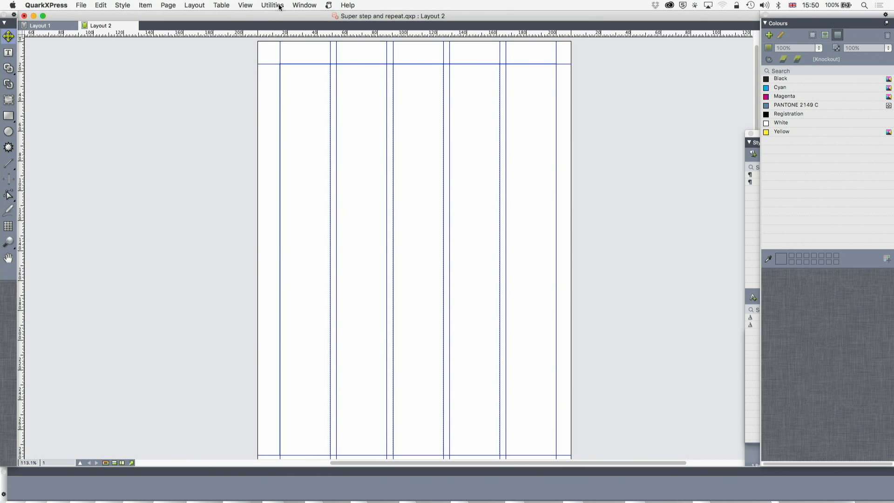
mouse_move(266, 31)
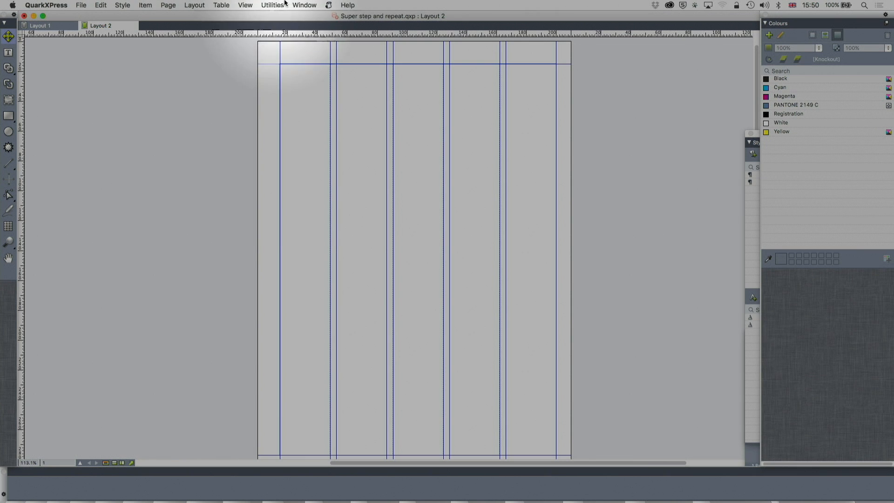
In ShapeMaker Rectangles, give the top-left corner a 16.35 mm bevel
click(272, 5)
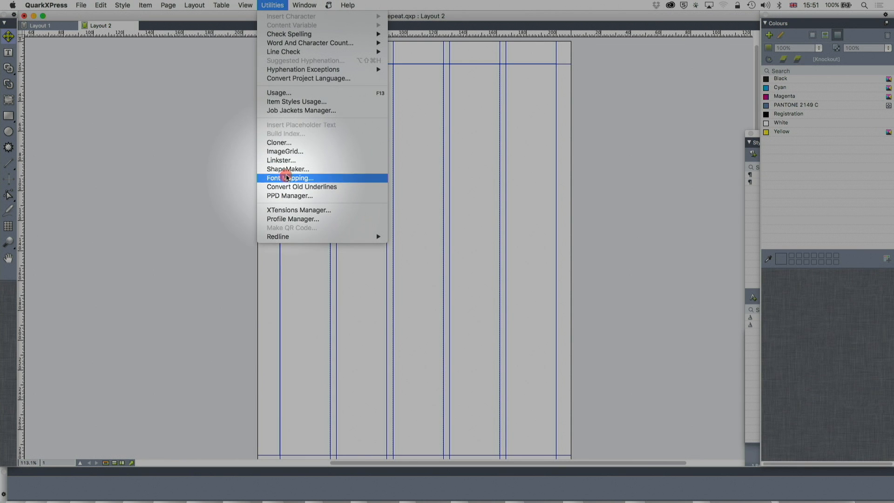
click(287, 168)
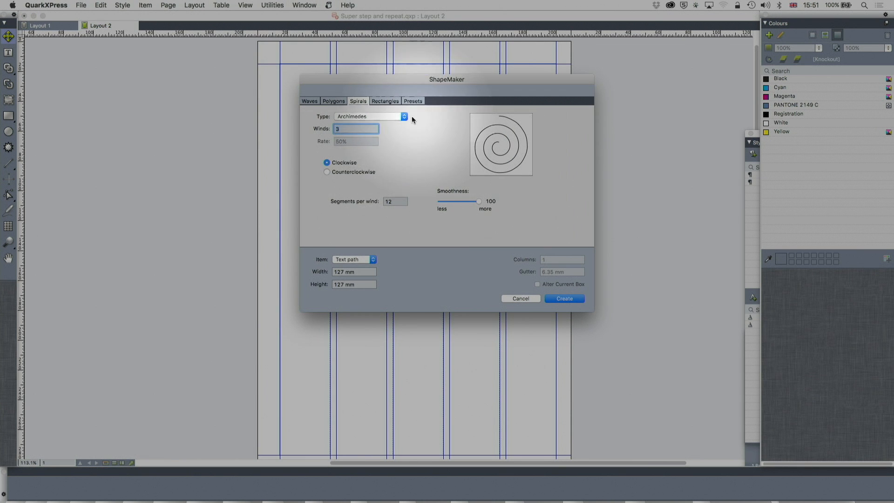
click(386, 101)
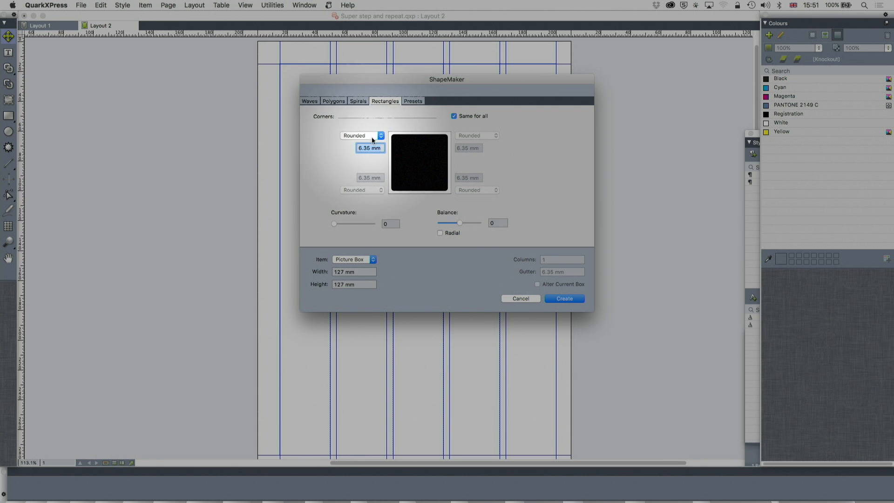
click(363, 136)
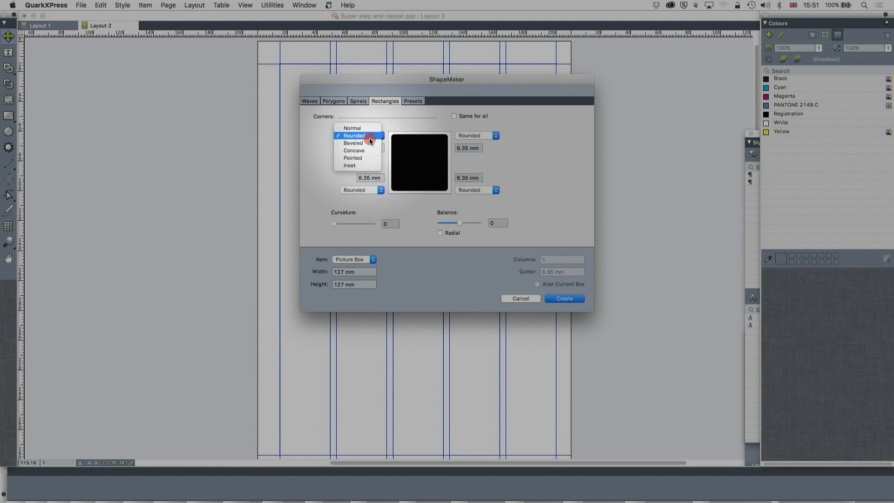
click(353, 143)
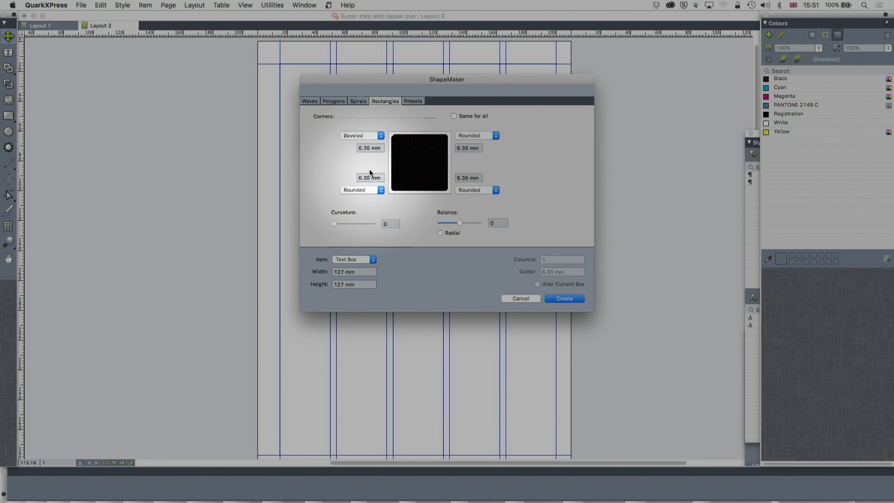
click(369, 148)
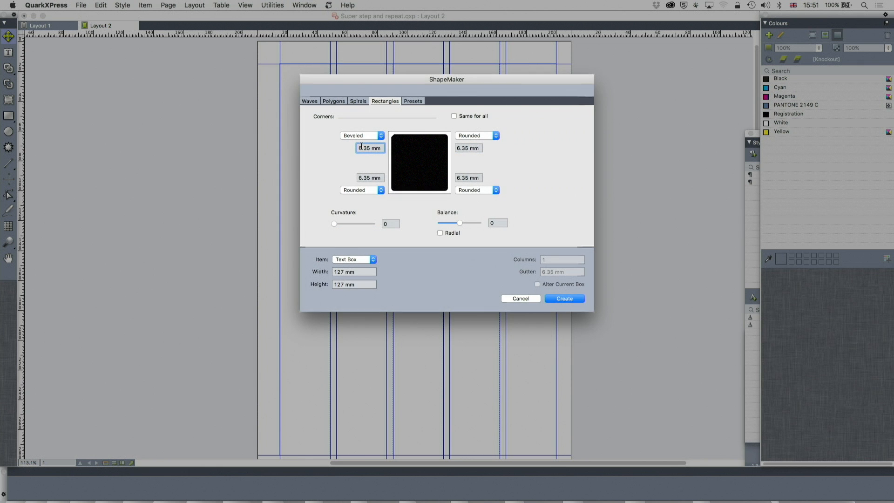
text(16.35 mm)
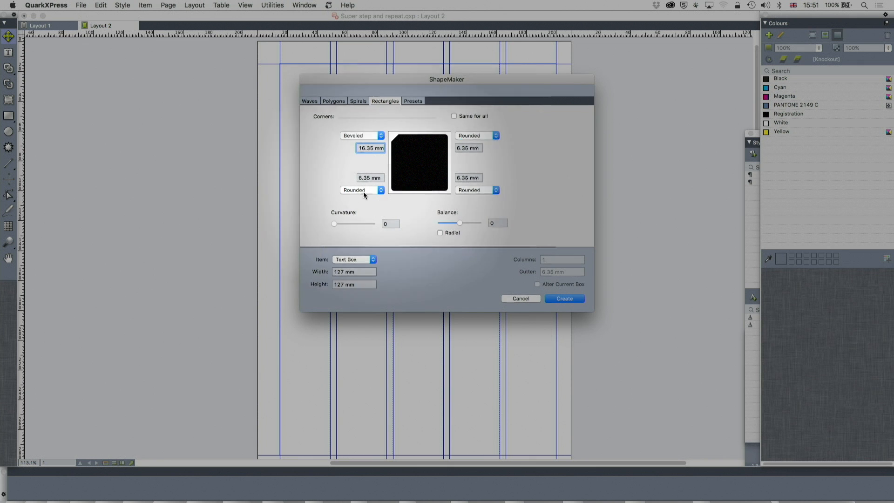
Style the bottom-left corner, make bottom-right concave (50) and top-right pointed (22)
click(363, 190)
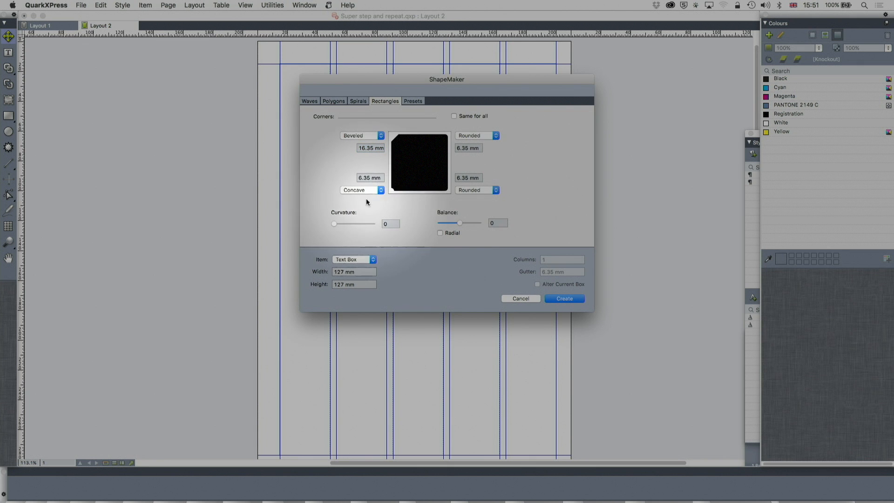
click(369, 178)
text(25)
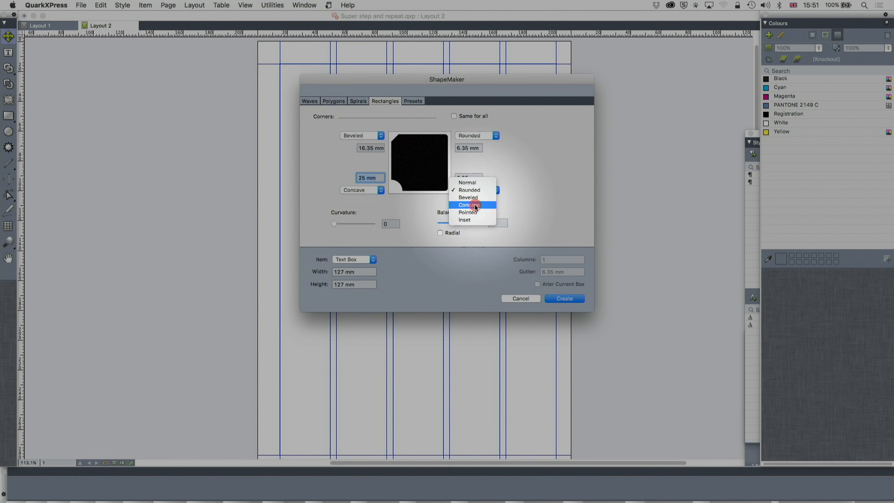
click(468, 205)
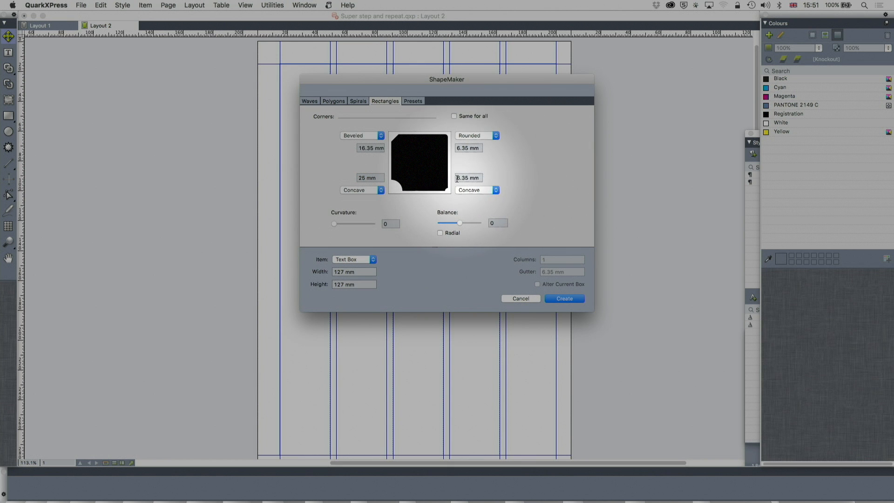
text(50)
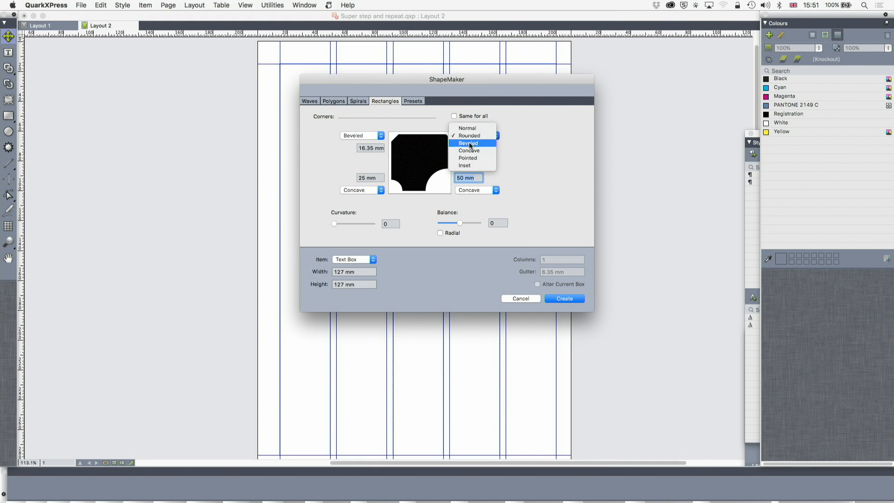
mouse_move(469, 151)
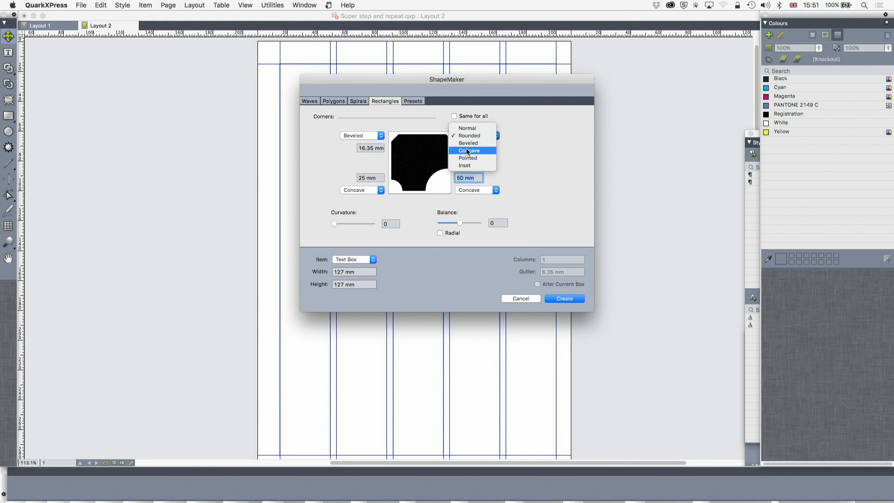
click(467, 158)
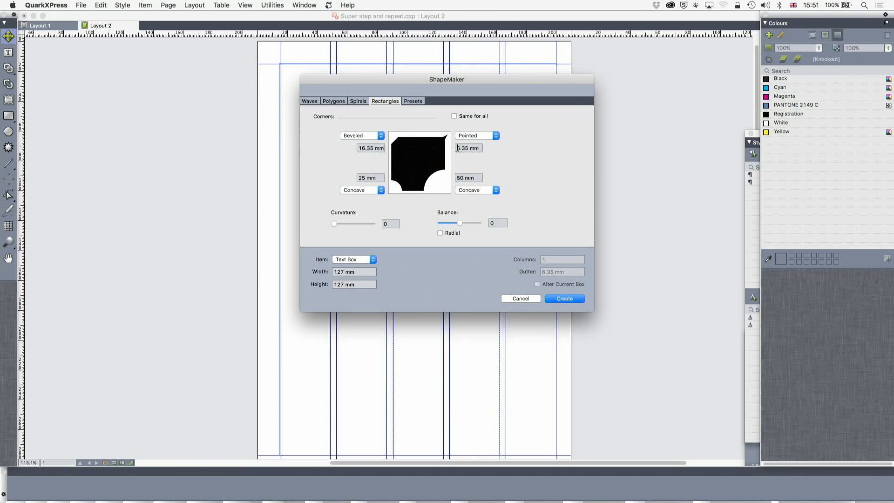
text(22)
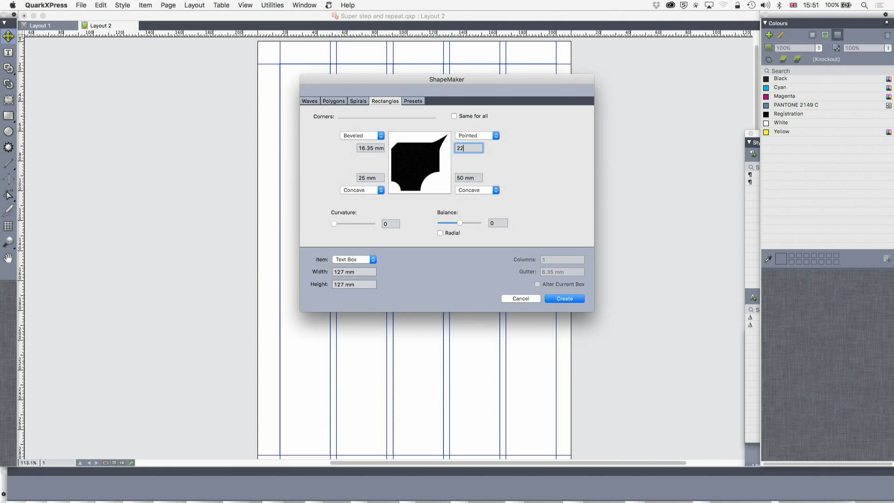
Create the shape as a None box, fill it Cyan, and shrink it to half size
click(354, 259)
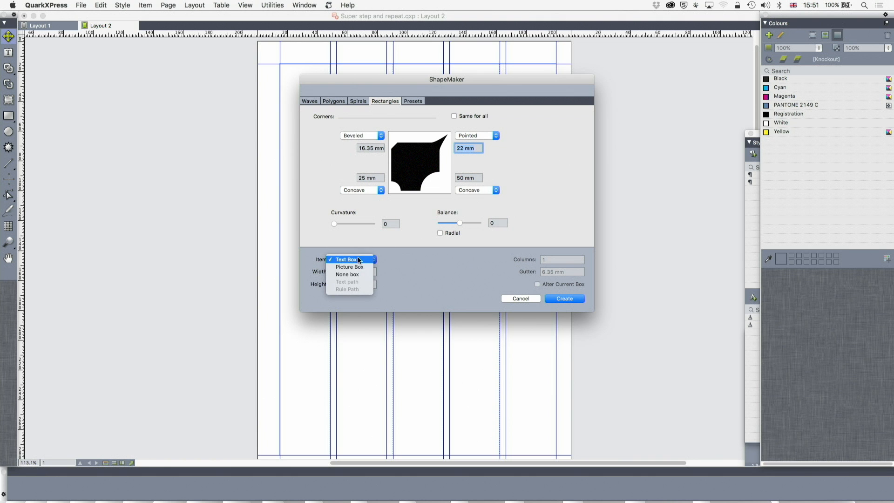
click(348, 274)
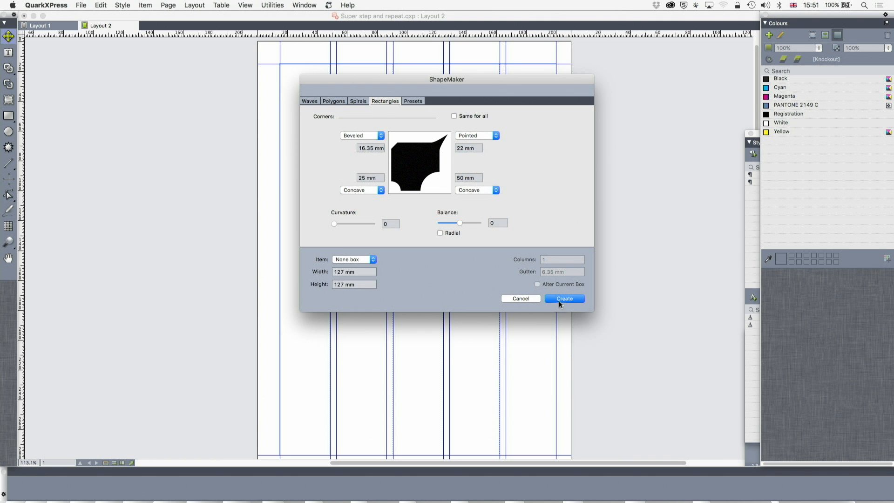
click(564, 298)
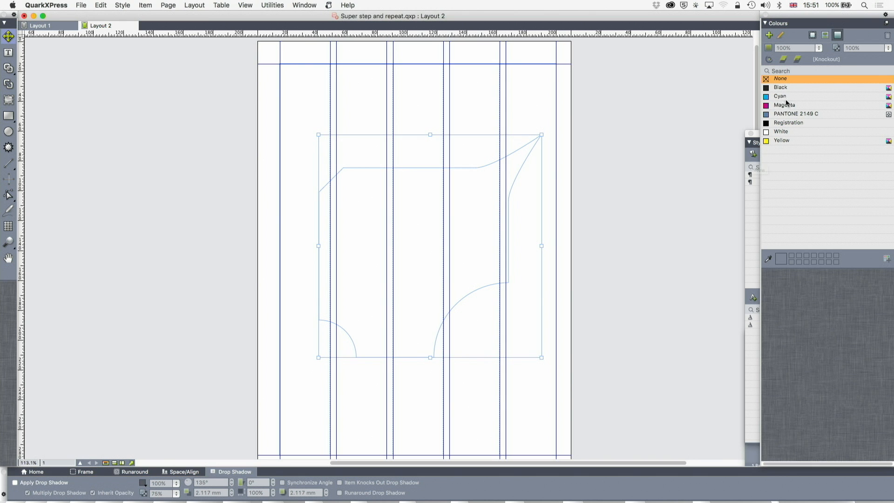
click(780, 96)
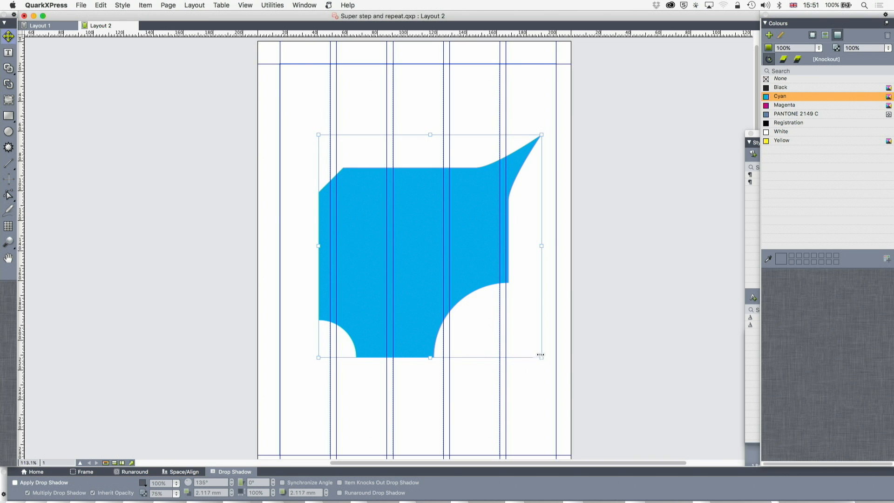
drag(541, 357, 426, 241)
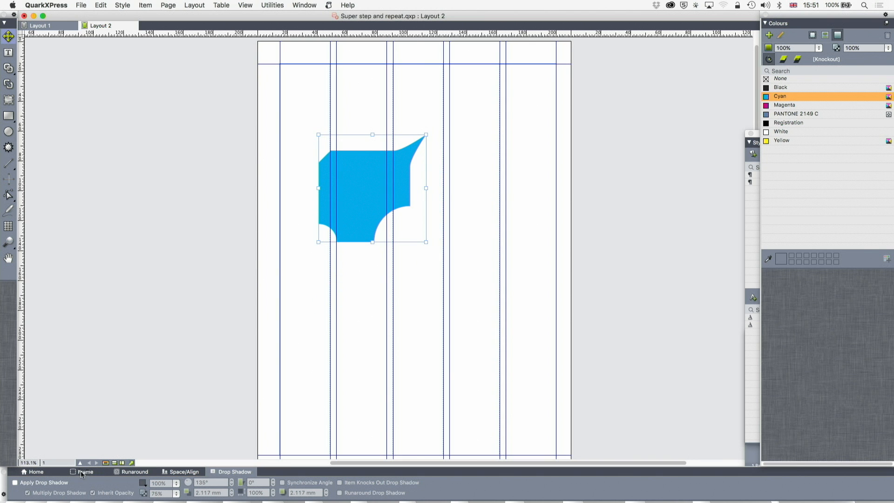
Set the shape's frame to 6 pt width in Magenta
click(84, 472)
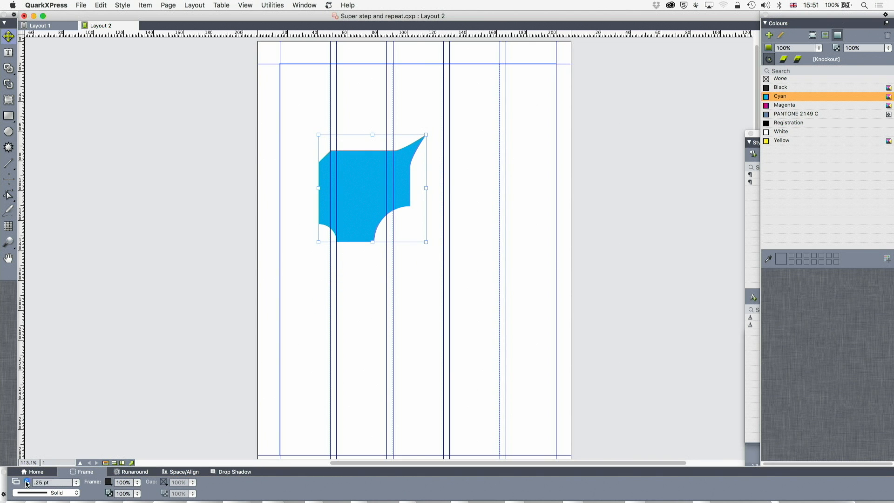
text(6 pt)
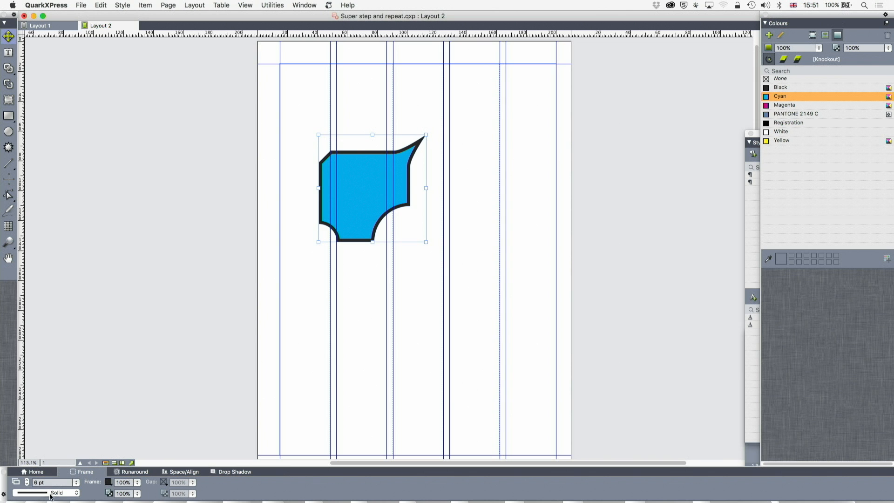
click(110, 482)
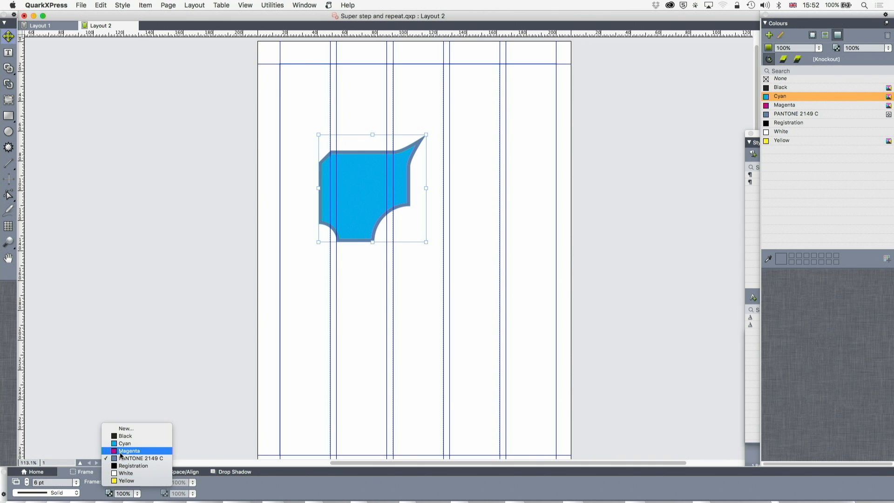
click(129, 451)
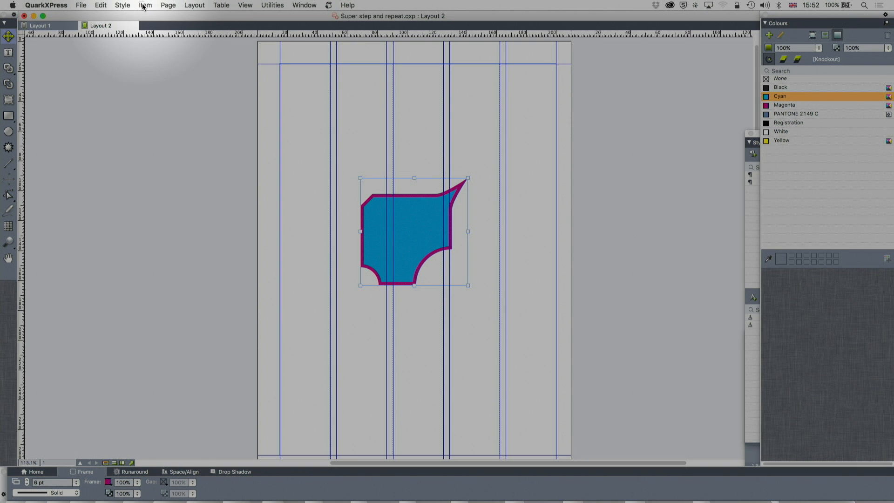
In Super Step & Repeat, rotate copies around the shape's centre and select the end shade value
click(145, 5)
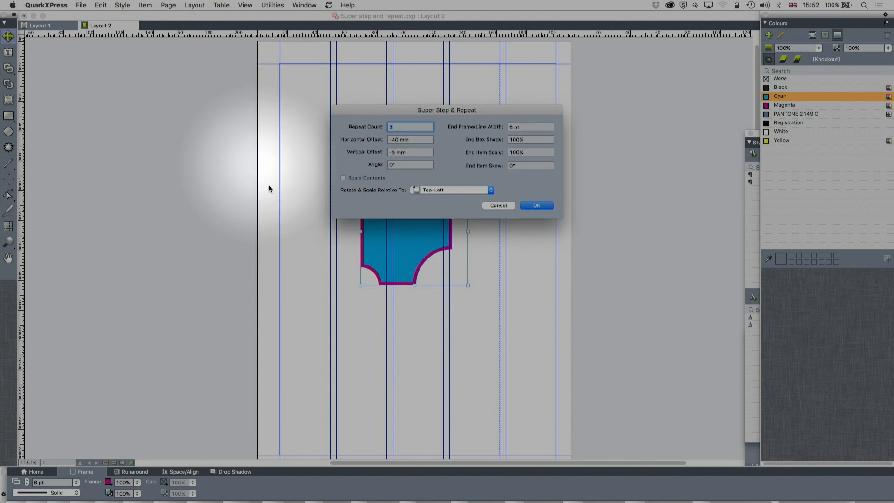
click(452, 190)
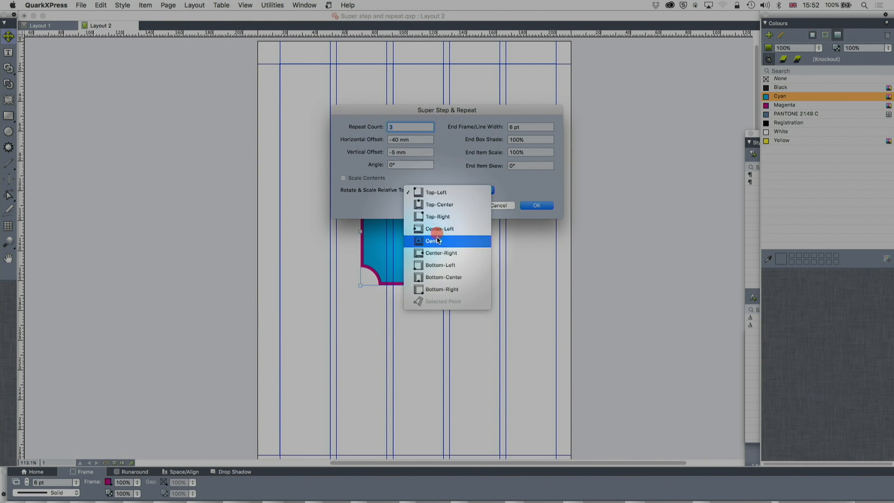
mouse_move(446, 229)
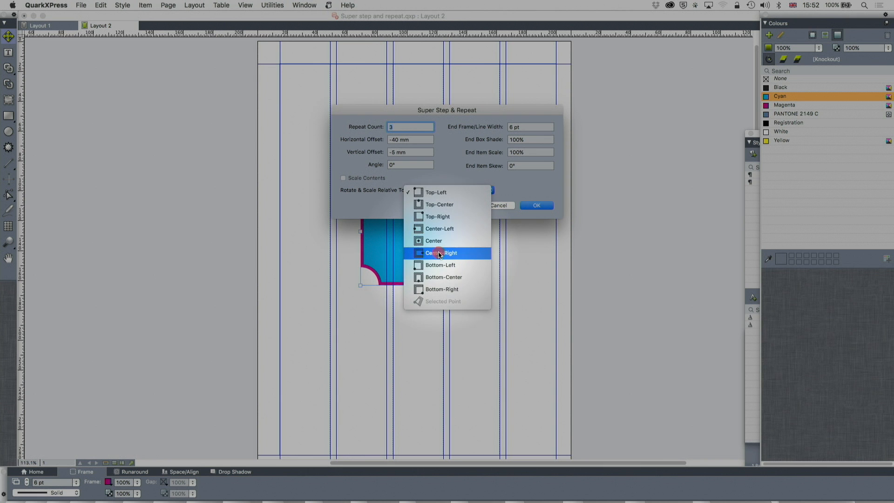
mouse_move(442, 290)
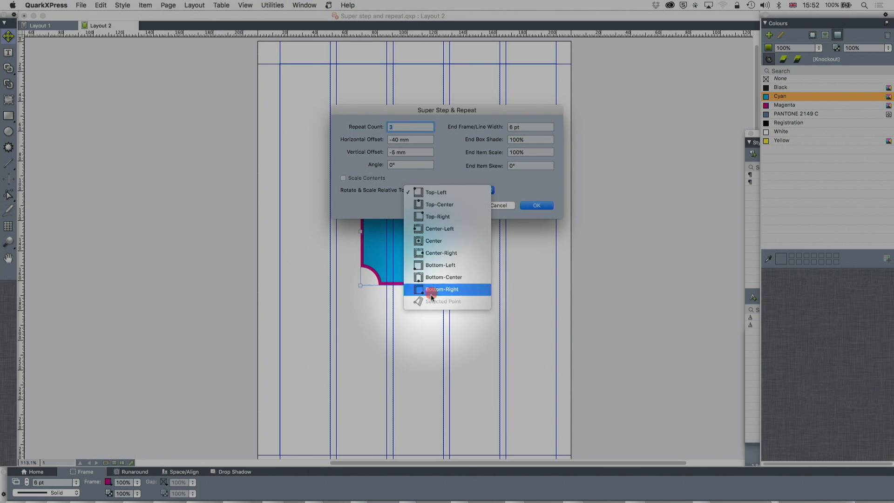
mouse_move(440, 253)
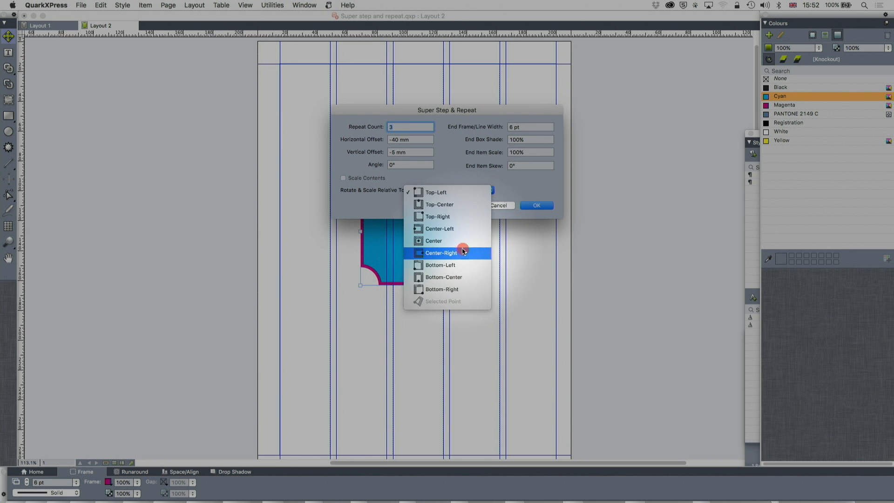
click(434, 240)
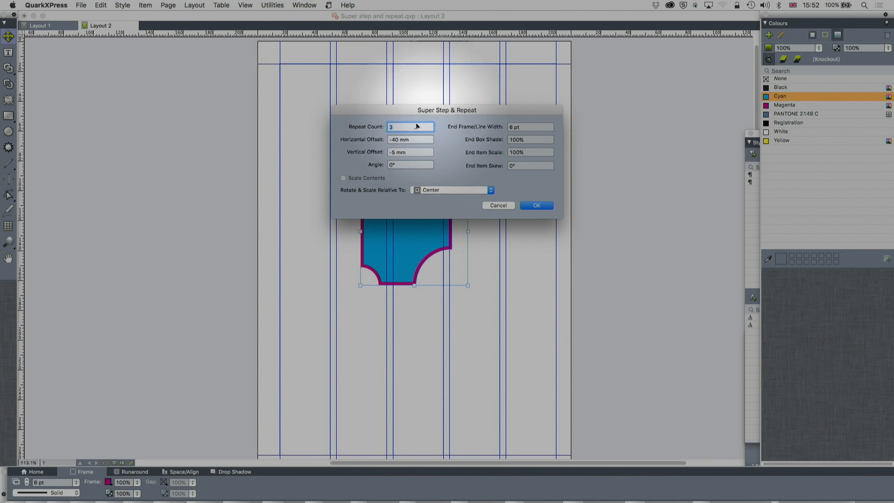
click(529, 139)
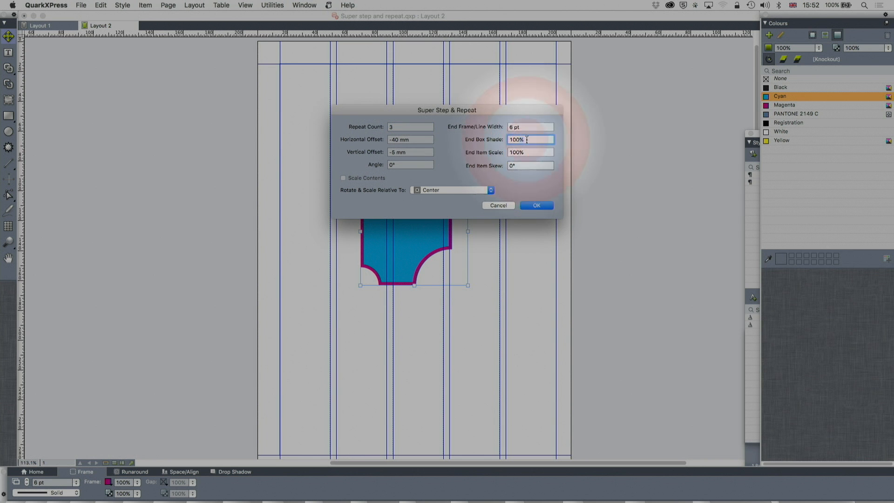
triple_click(530, 139)
text(0)
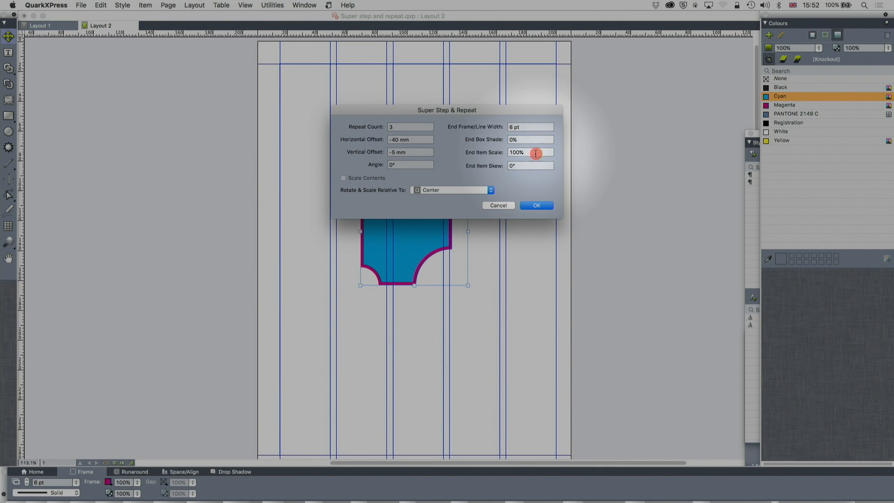
Set 20% end scale, 15 pt frame, 15 repeats and 7° angle, then apply
click(529, 152)
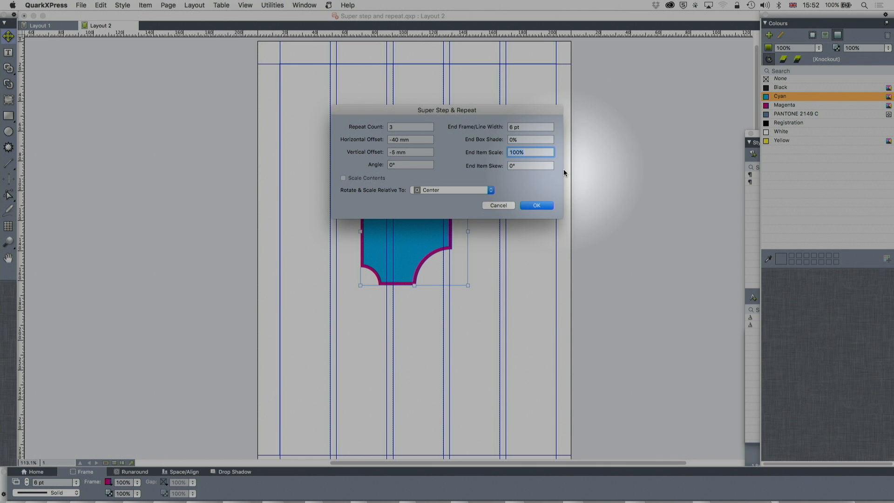
text(20)
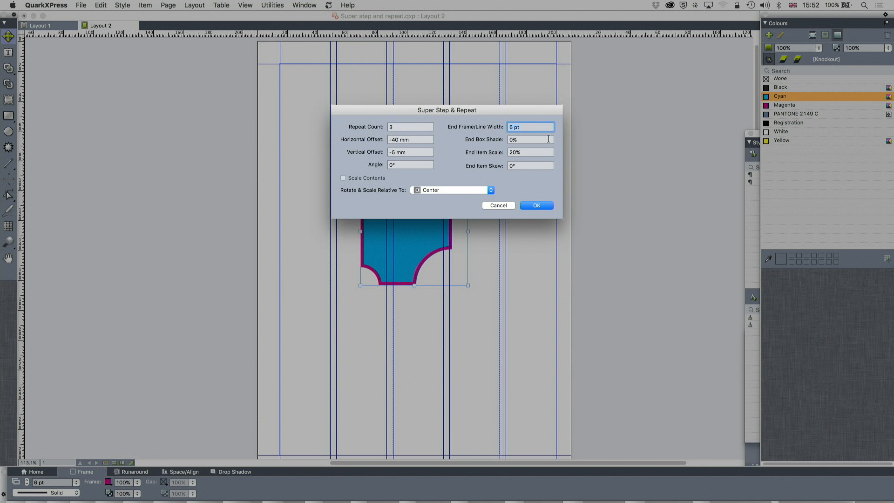
text(15)
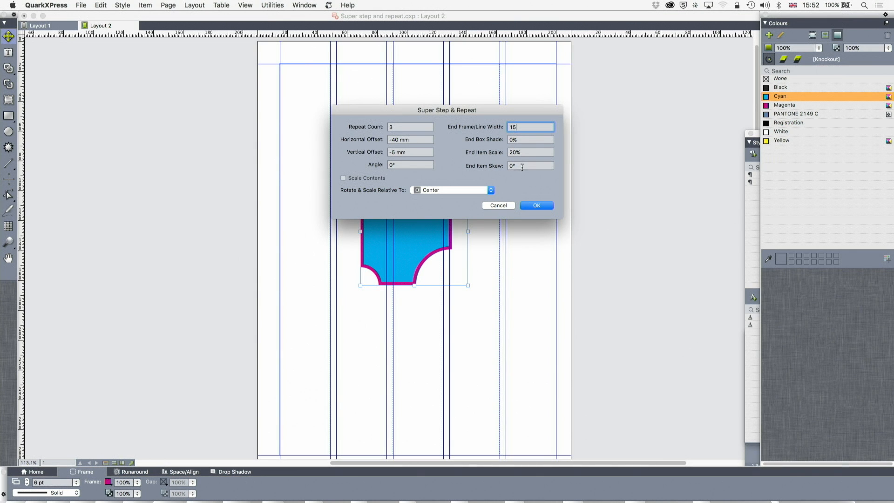
click(410, 126)
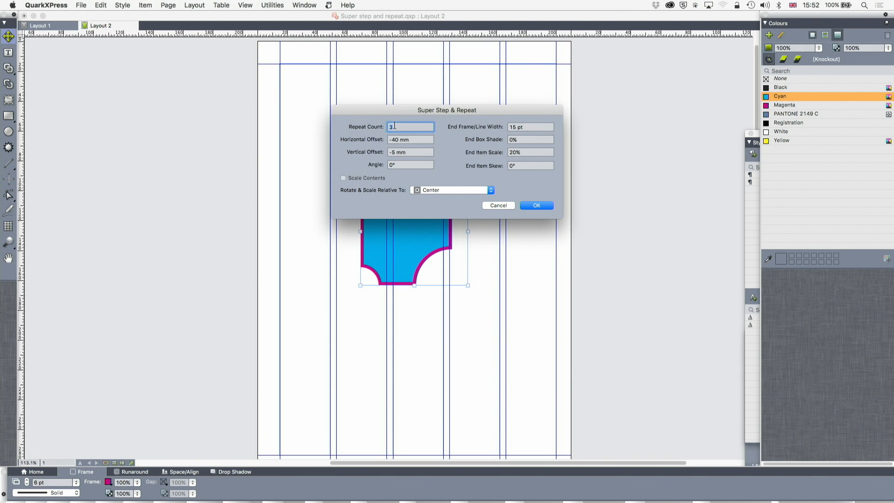
text(15)
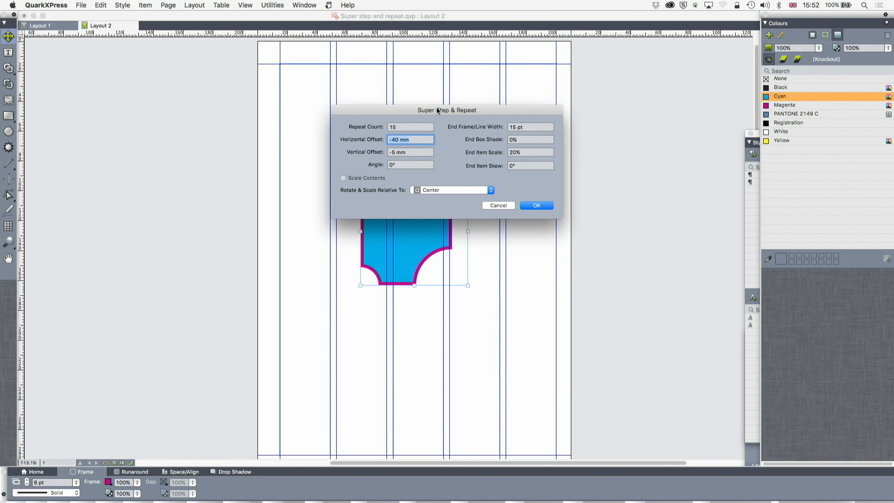
click(412, 140)
text(3)
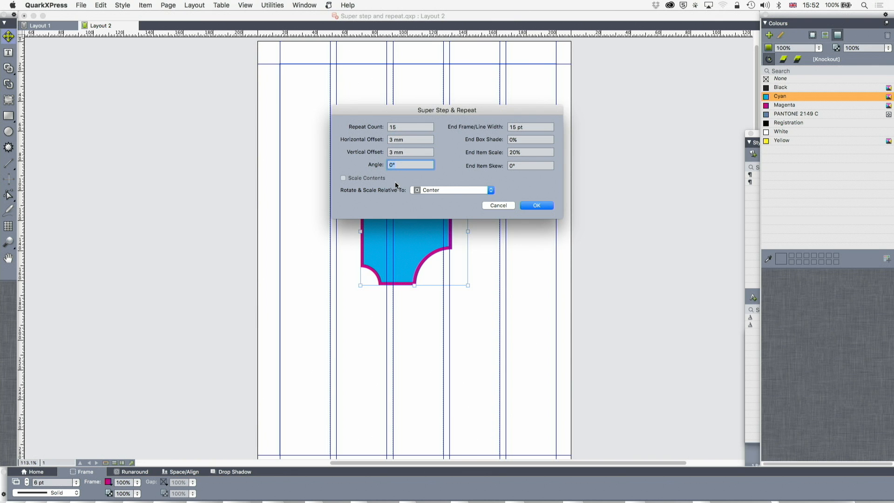
text(7)
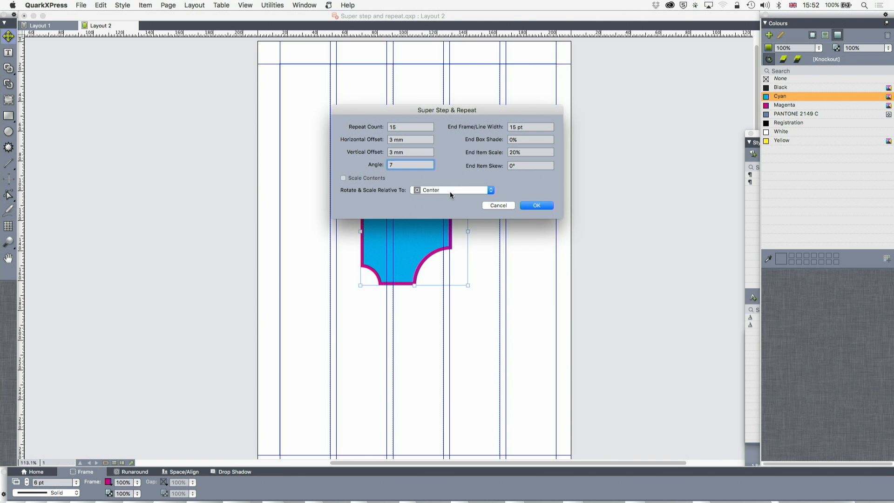
click(536, 205)
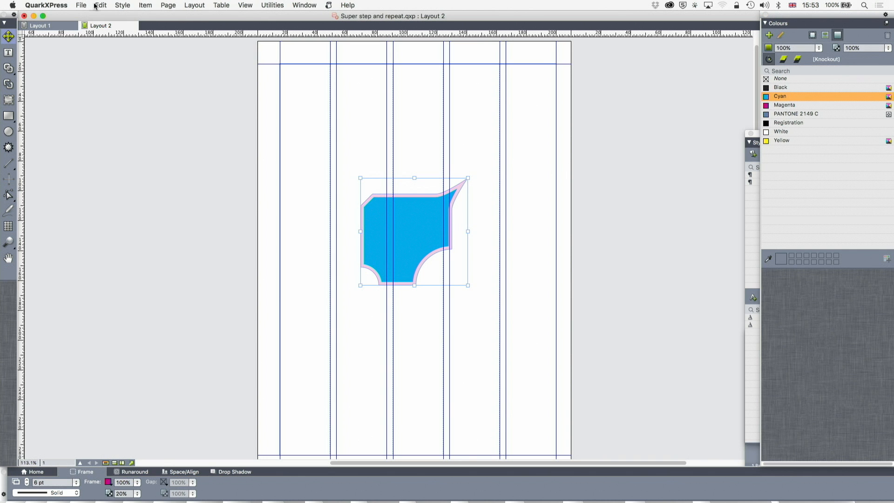
Open the Item menu to reach Super Step and Repeat
click(145, 5)
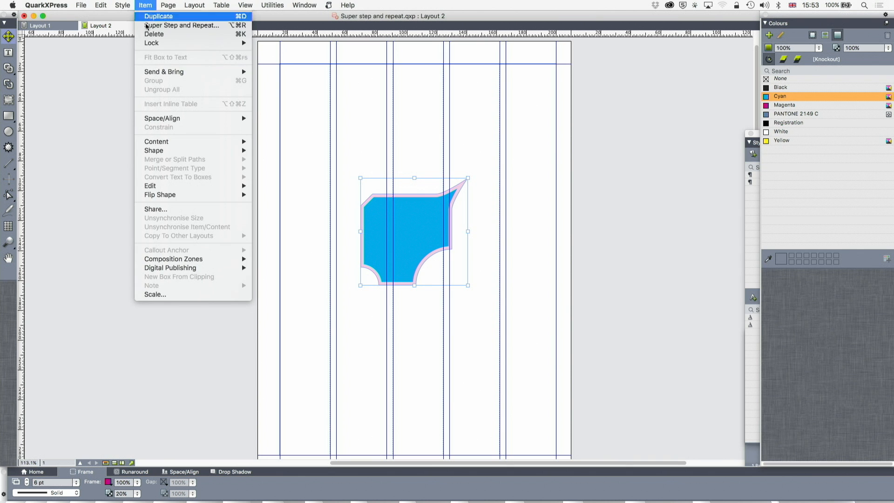
Super Step and Repeat the cyan shape with 1 pt end frame, 10% shade, 140% scale
click(181, 26)
text(7)
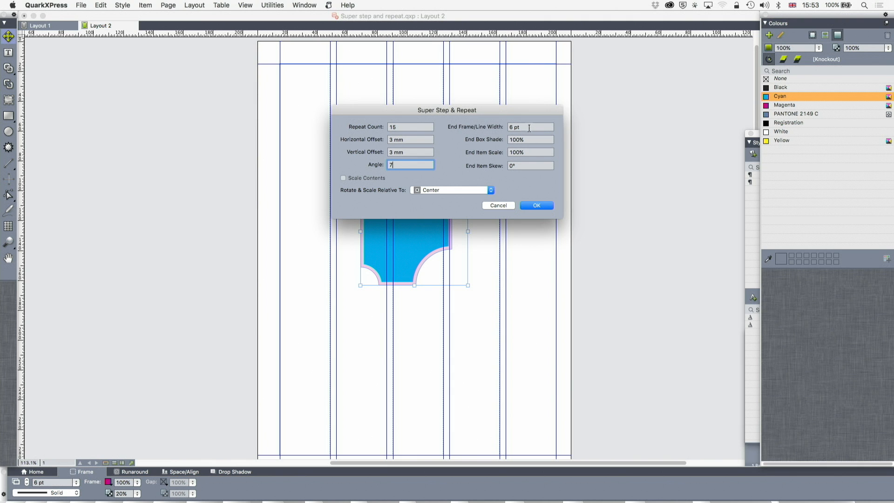
click(530, 127)
text(1)
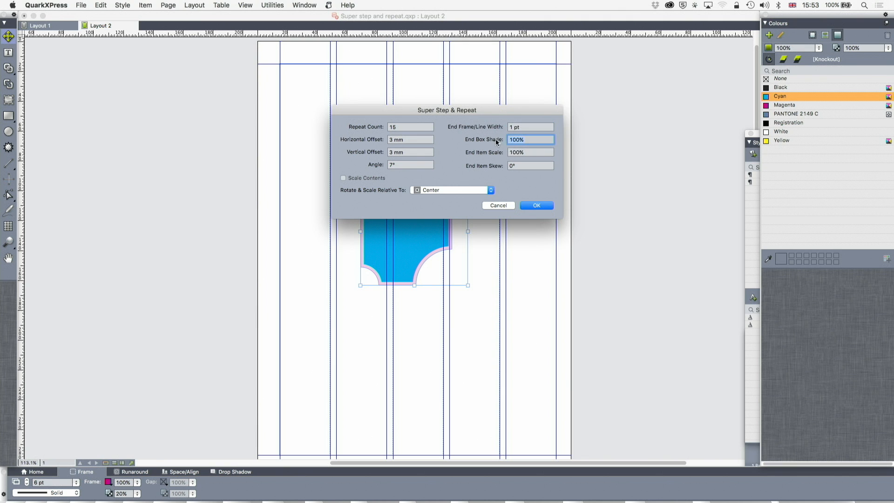
mouse_move(566, 168)
text(10)
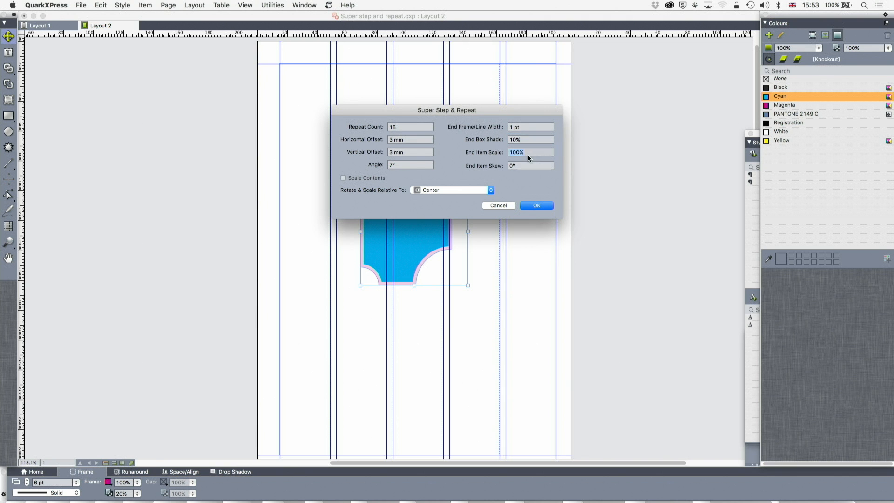
click(530, 153)
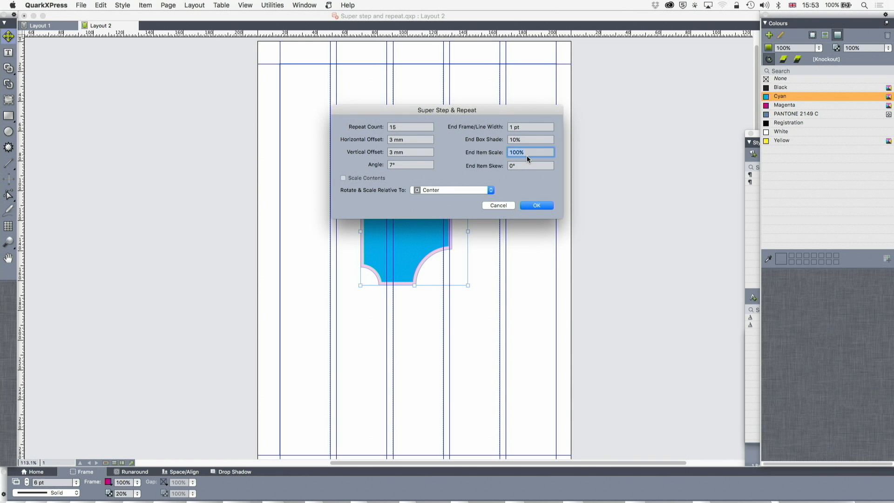
text(14)
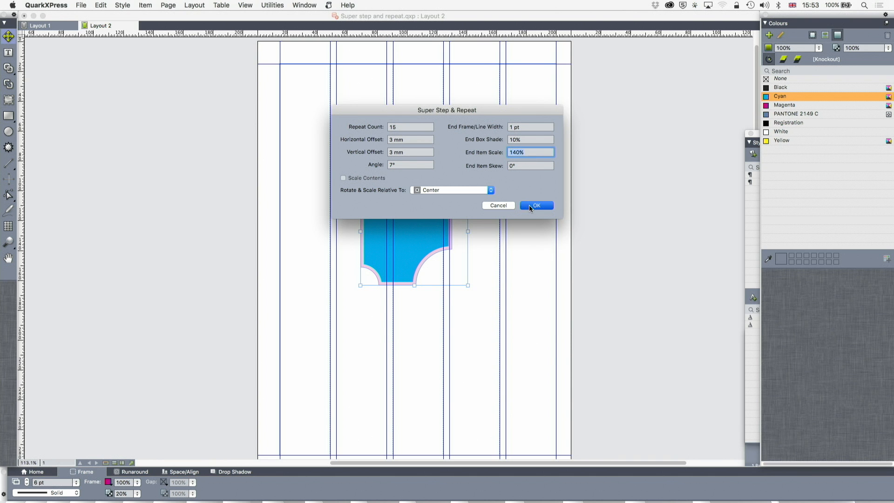
click(536, 206)
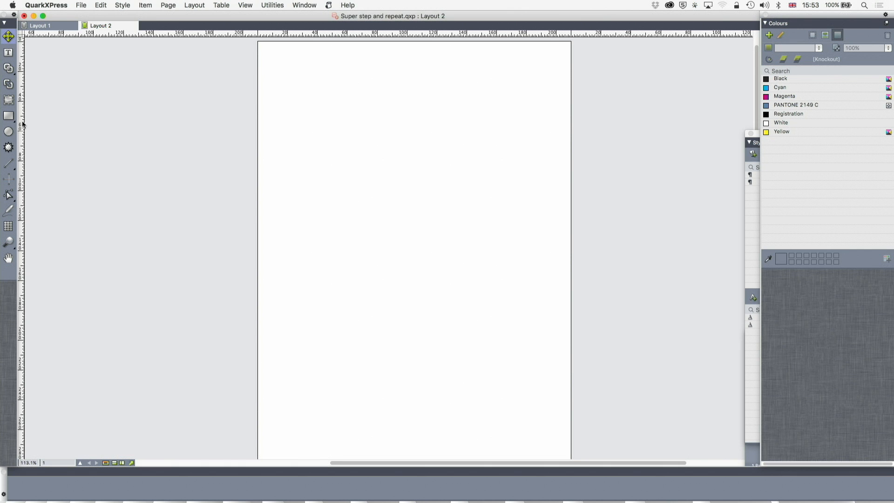
Draw a square box top-left and repeat it 4 times downward, 0 mm horizontal, 50 mm vertical
drag(276, 61, 323, 113)
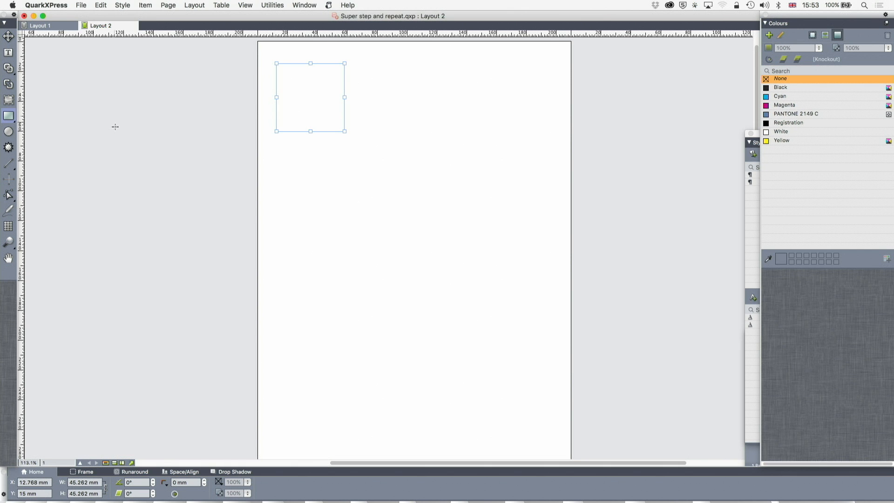
mouse_move(65, 373)
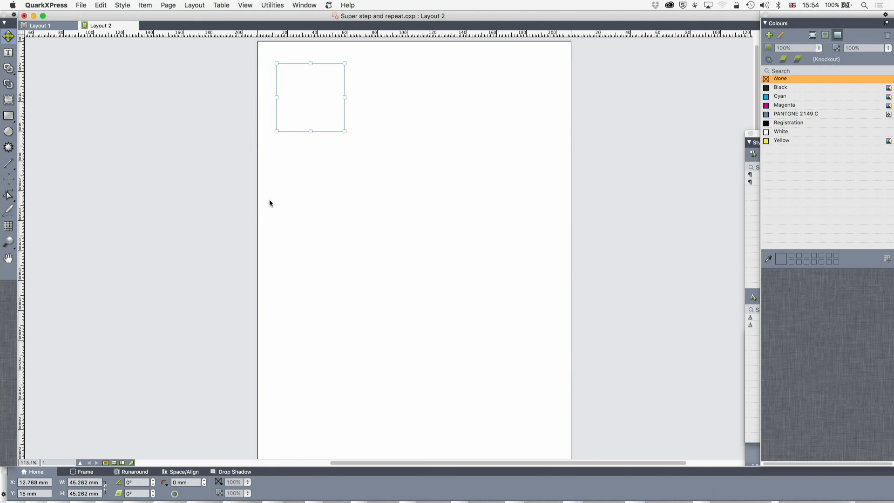
click(145, 5)
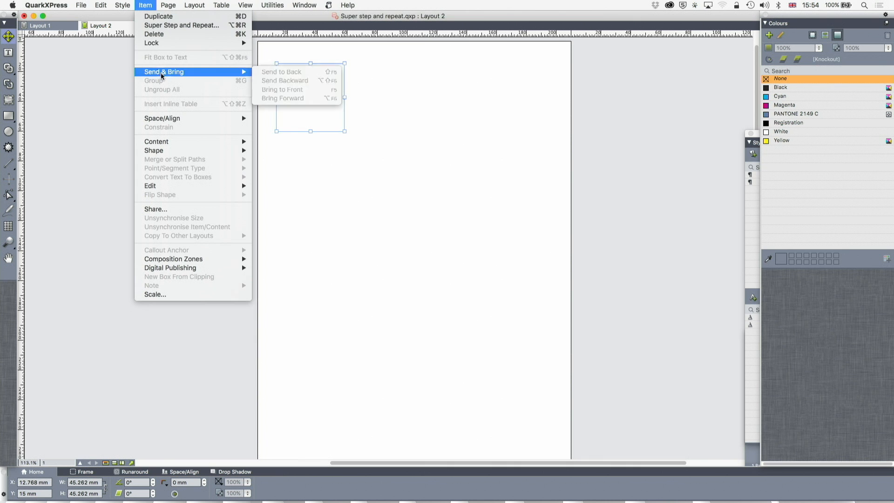
click(270, 143)
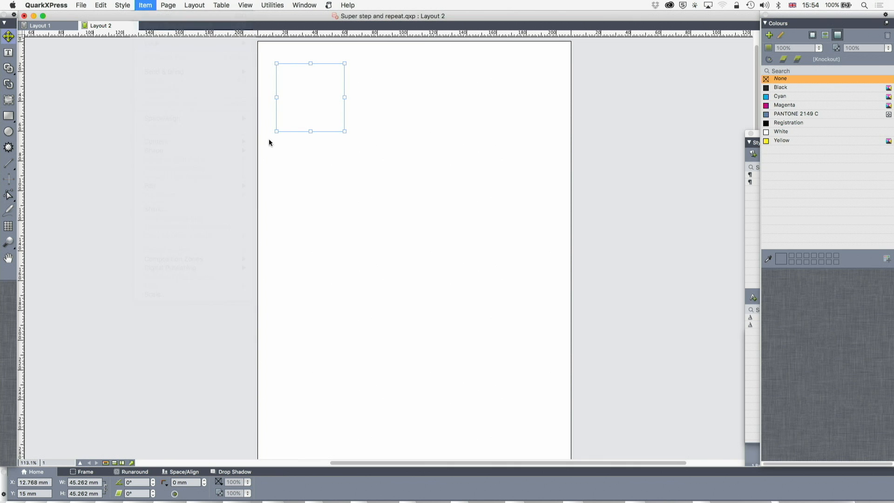
click(145, 5)
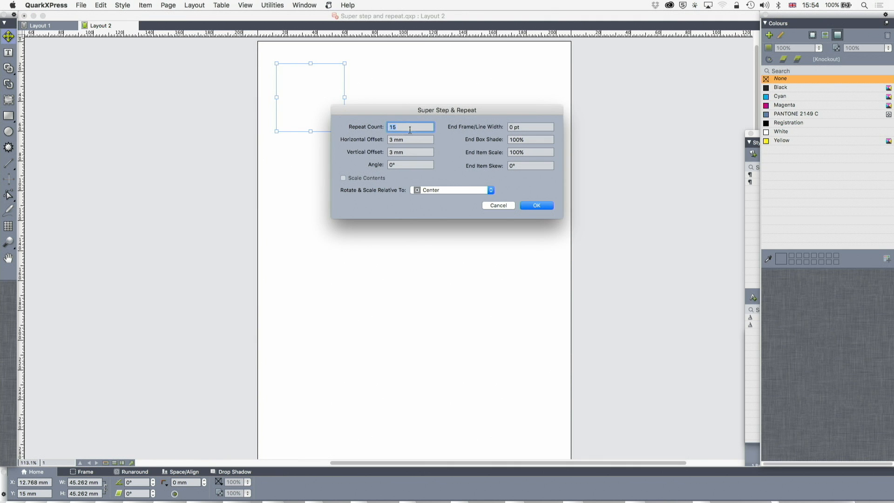
text(4)
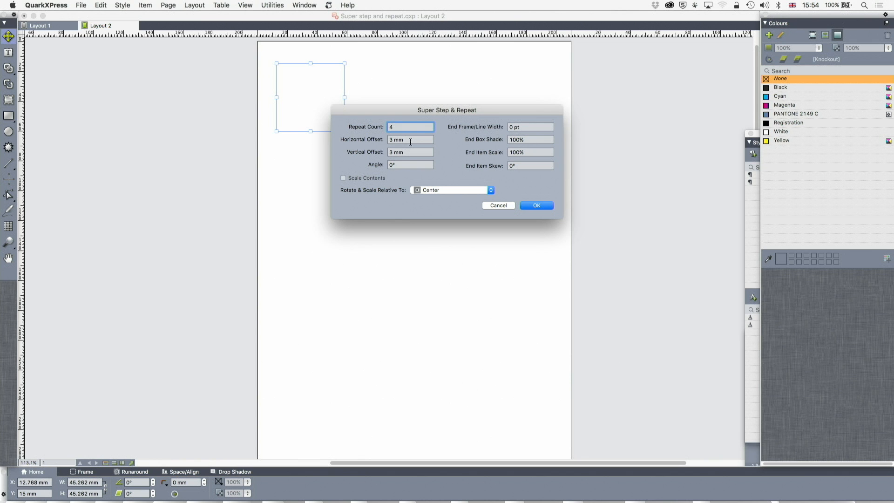
click(410, 139)
text(0)
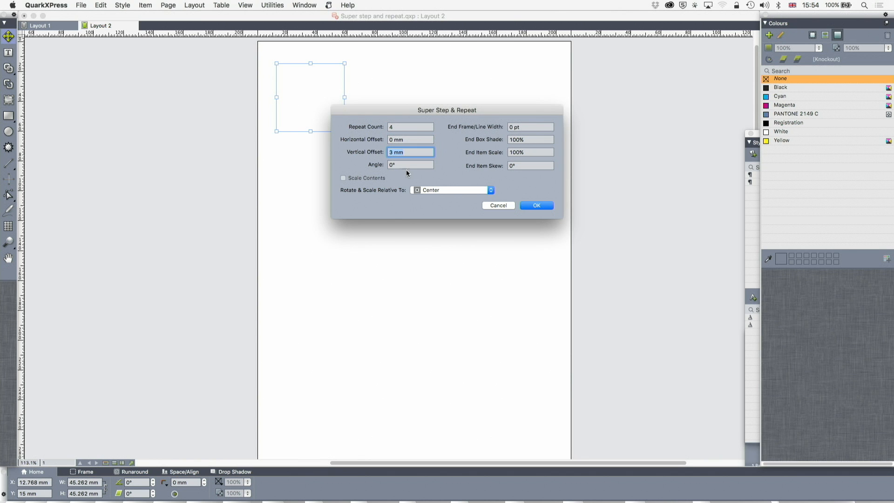
text(50)
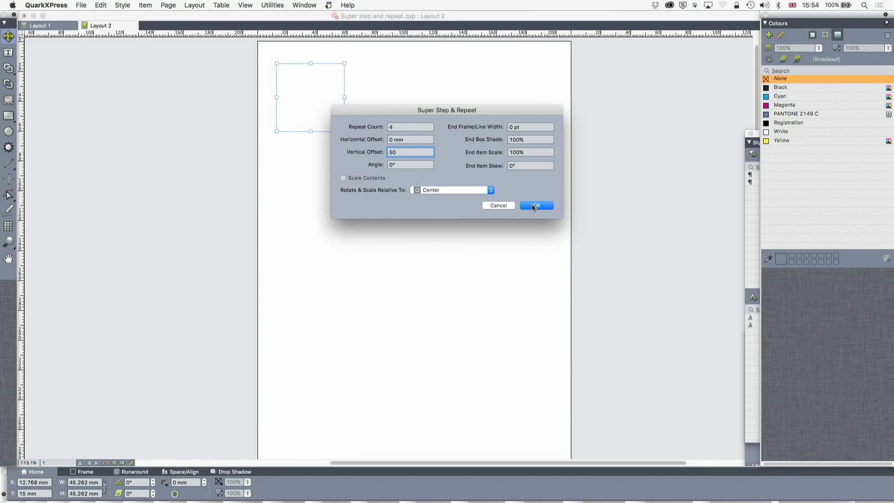
click(536, 205)
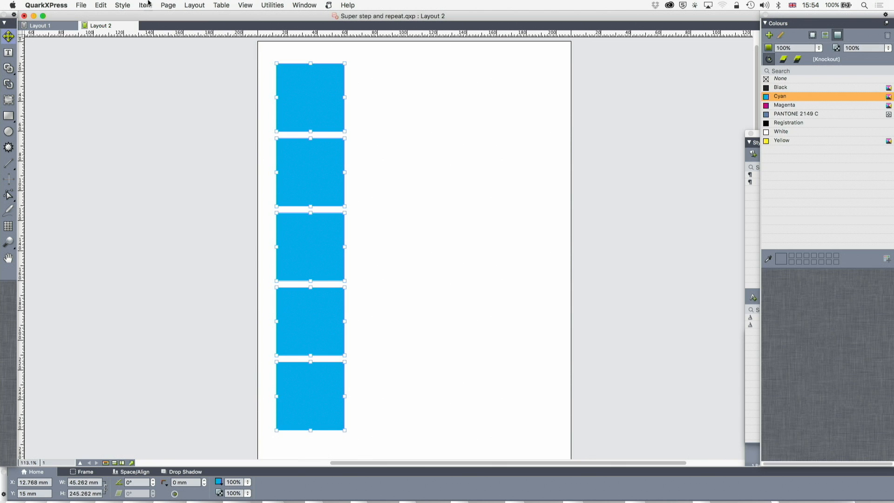
Repeat the square column 4 times rightward with 50 mm horizontal offset
click(145, 5)
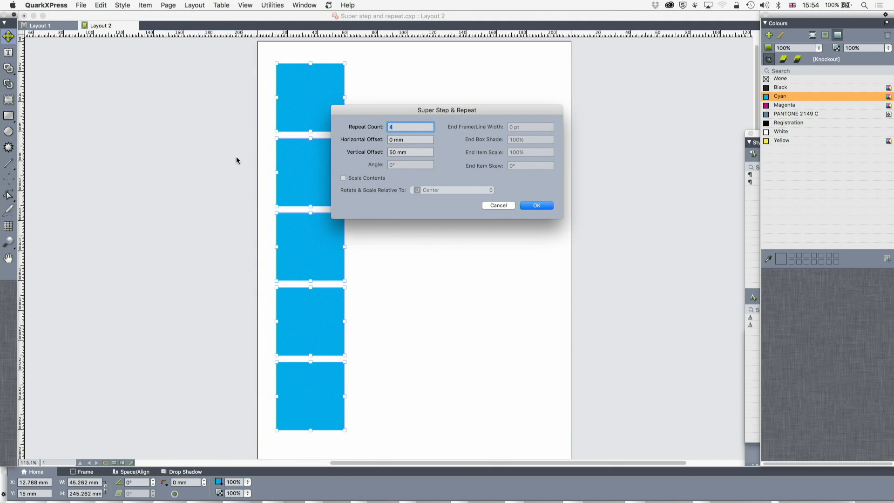
click(410, 152)
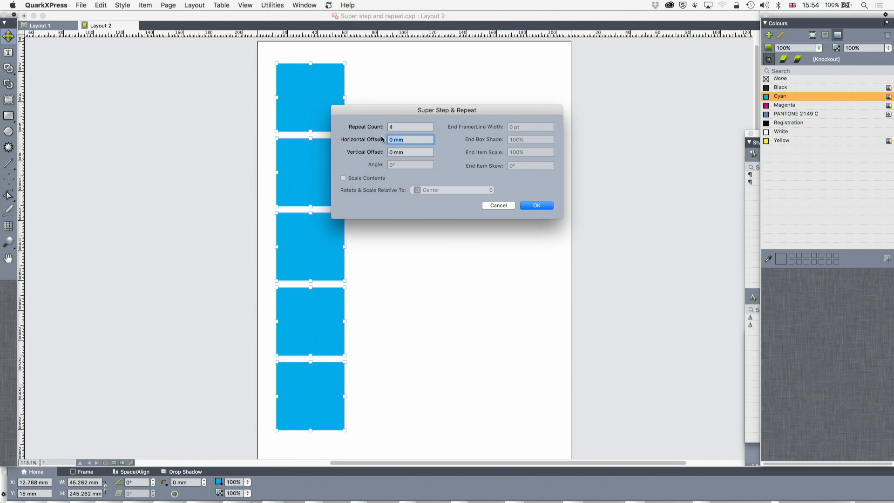
text(50)
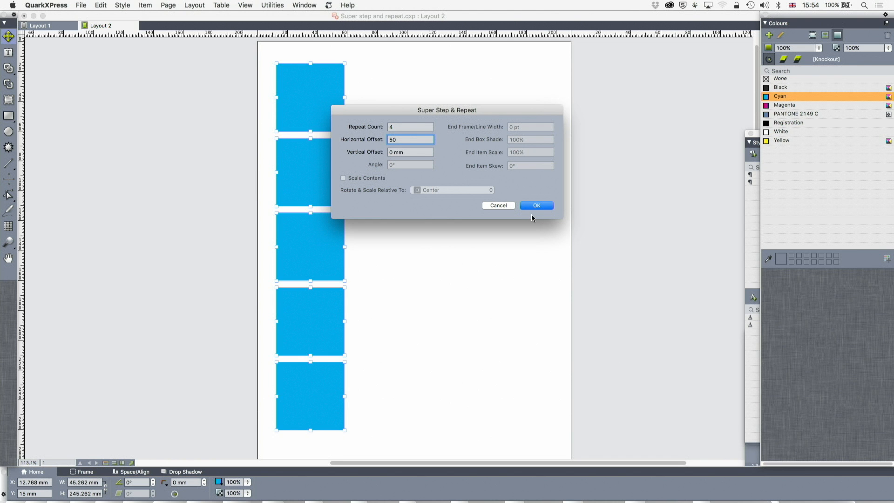
click(535, 205)
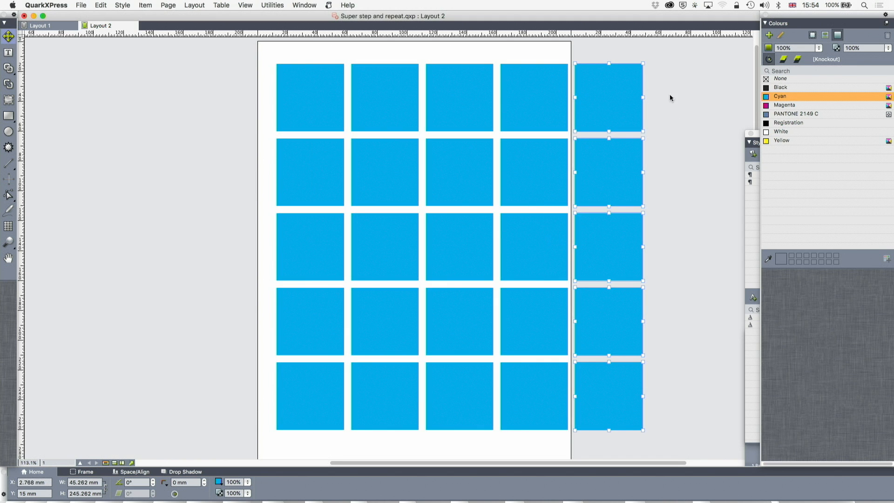